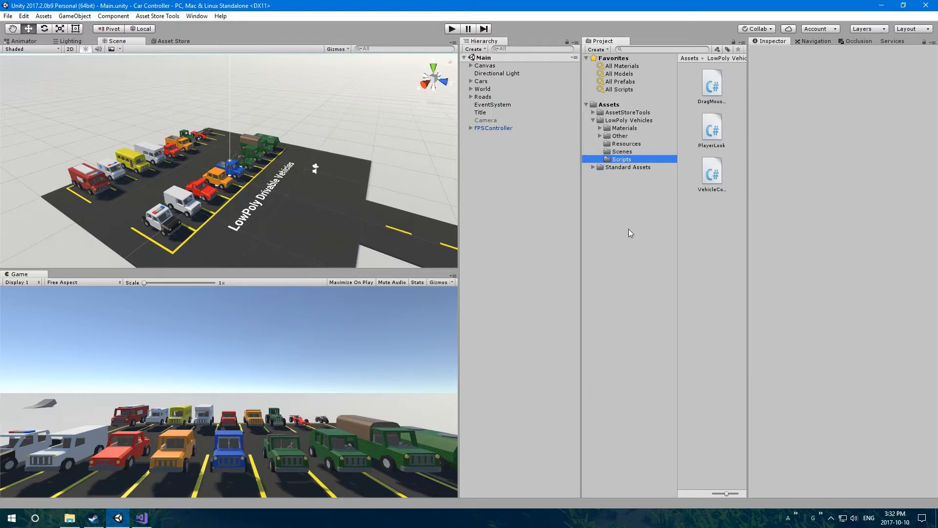
mouse_move(407, 211)
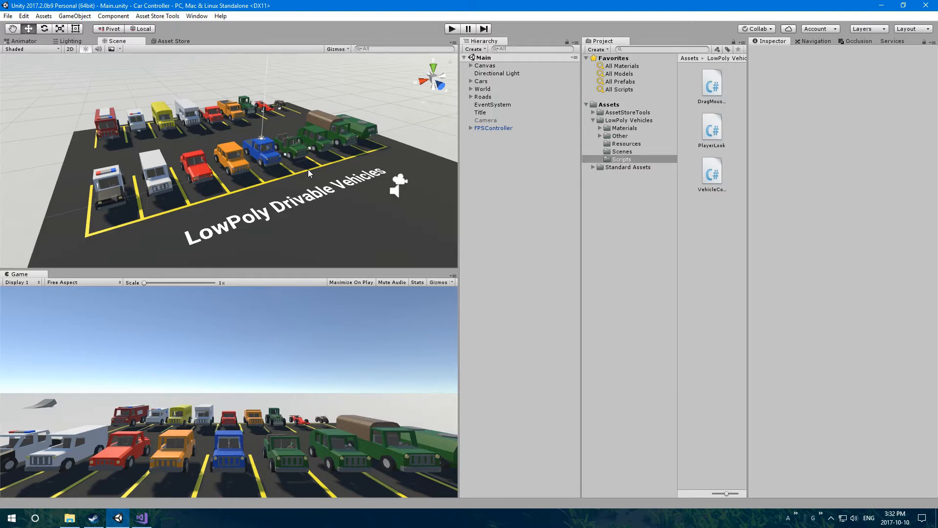
mouse_move(322, 174)
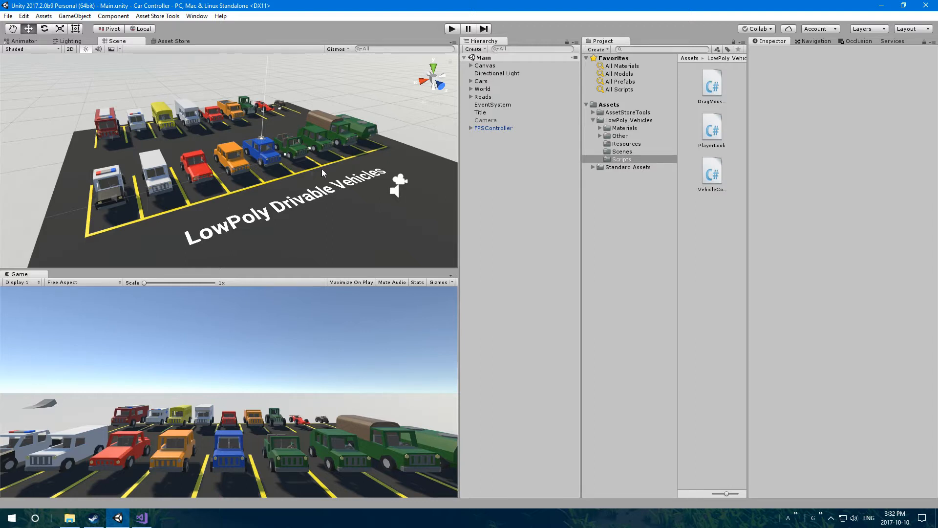
mouse_move(308, 219)
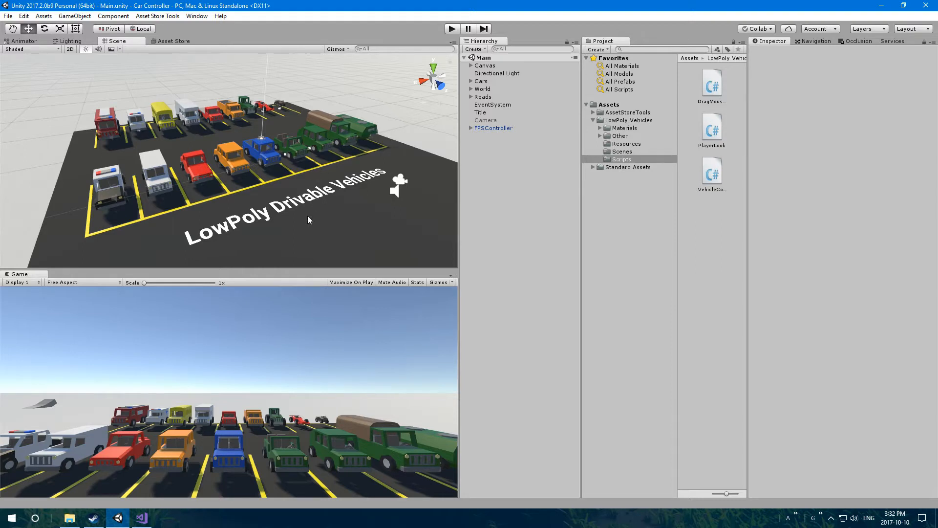
mouse_move(262, 182)
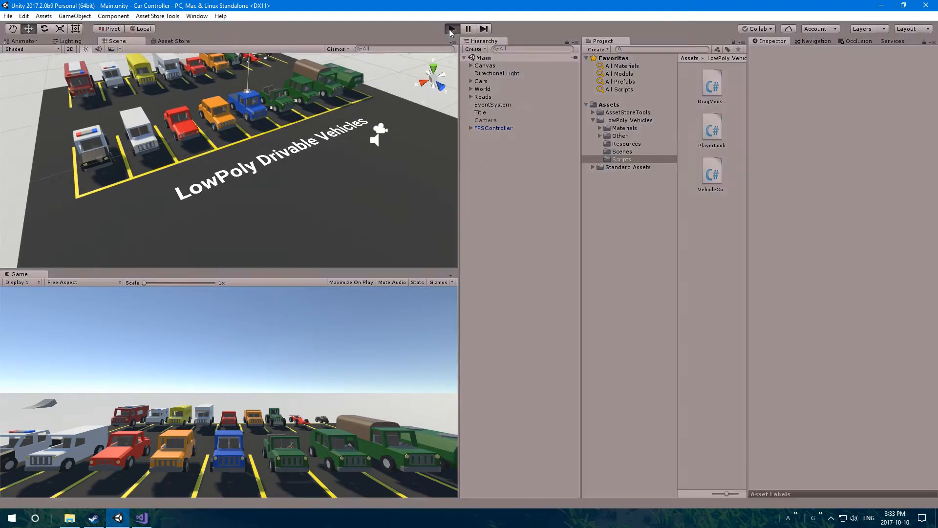
Step: Run the parking lot scene in Play mode and focus the Game view
left_click(451, 28)
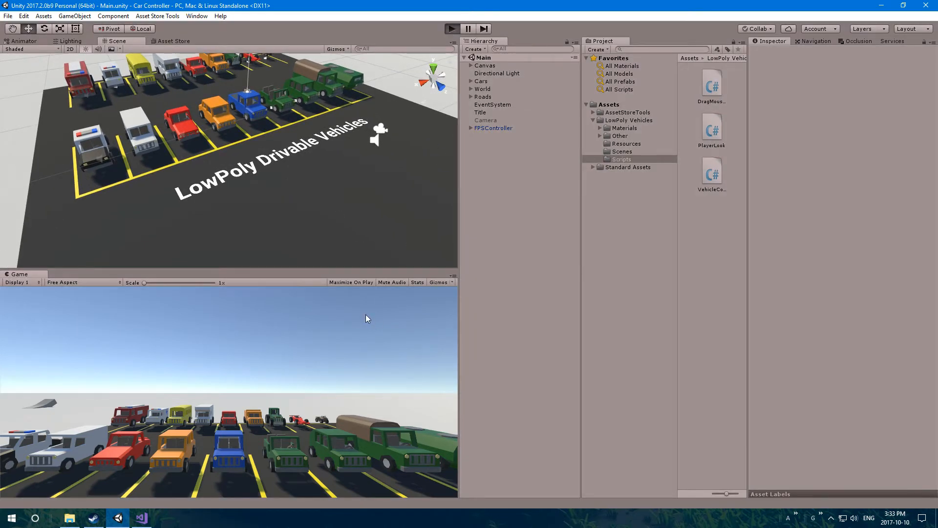
left_click(451, 28)
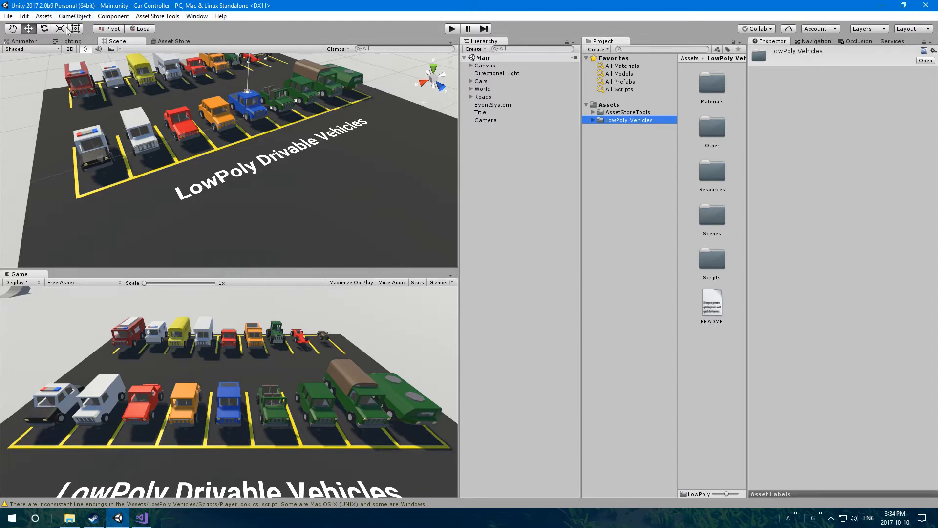
left_click(174, 41)
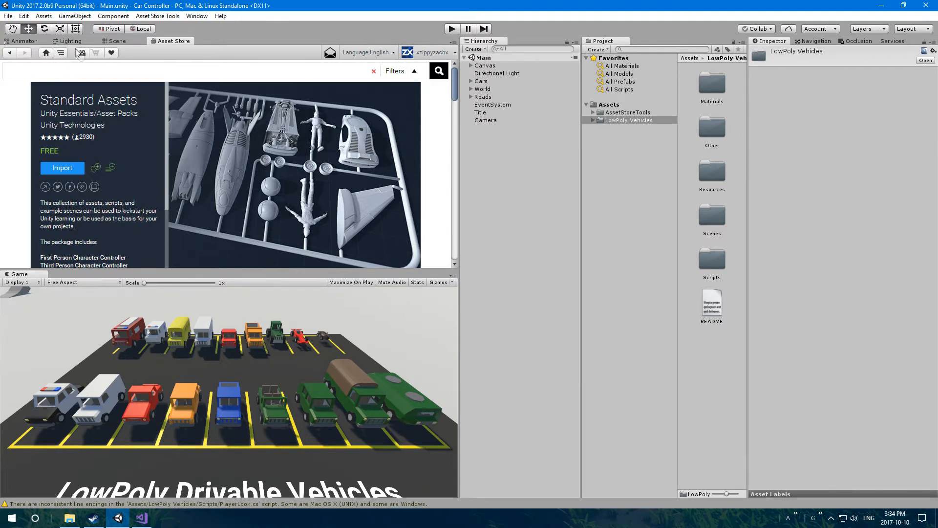
mouse_move(81, 52)
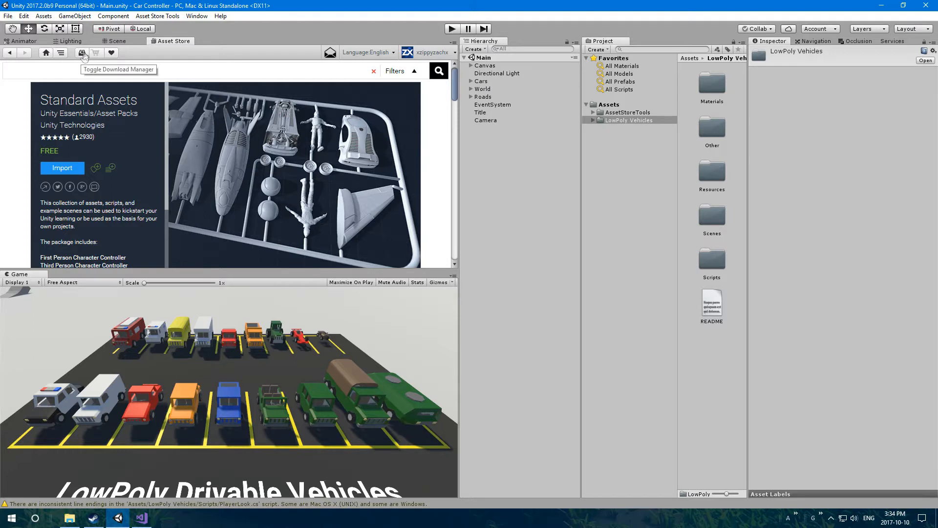
left_click(82, 53)
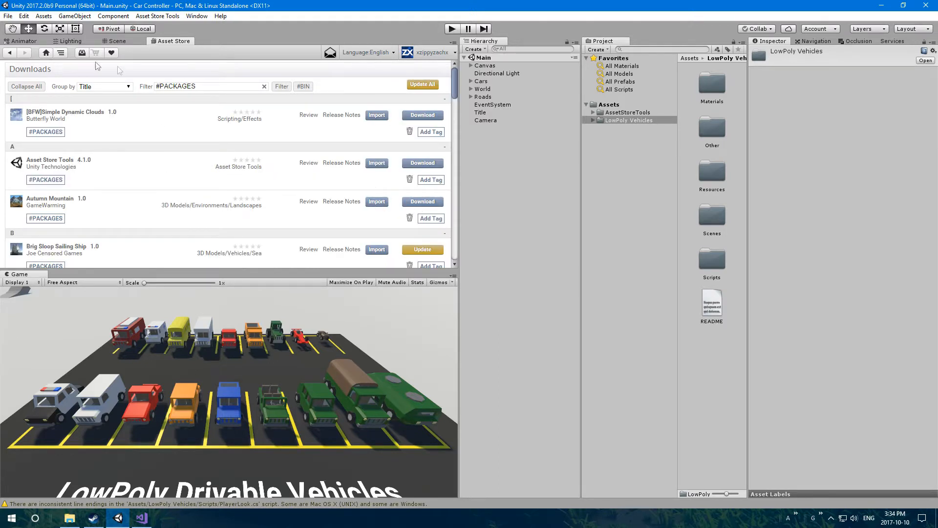
left_click(115, 41)
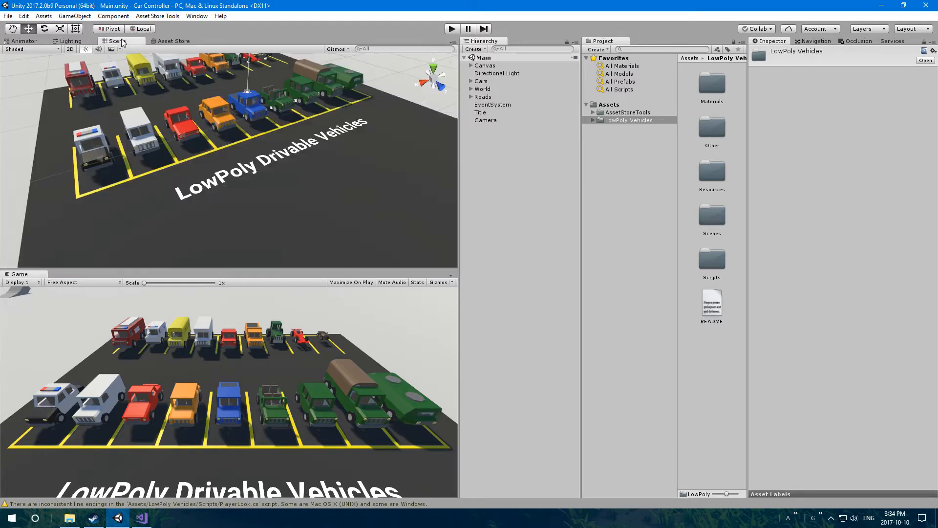
left_click(175, 41)
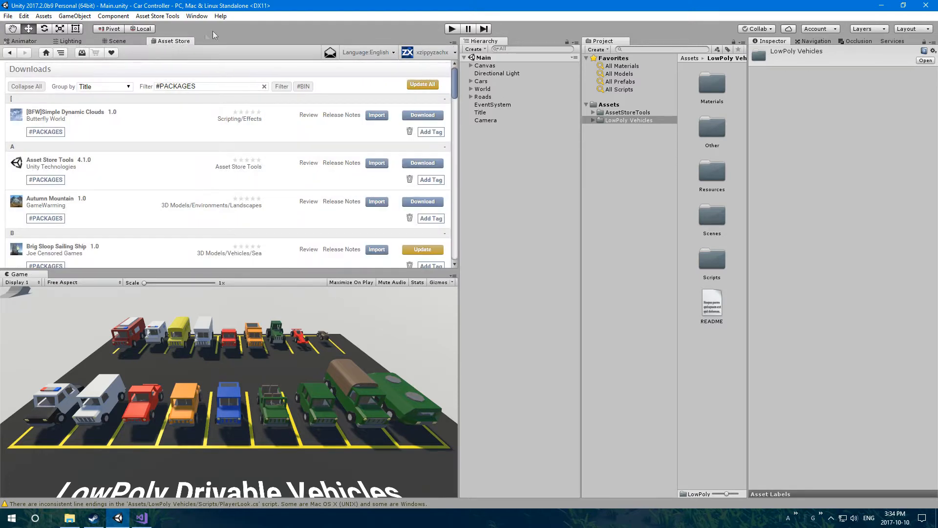
left_click(196, 16)
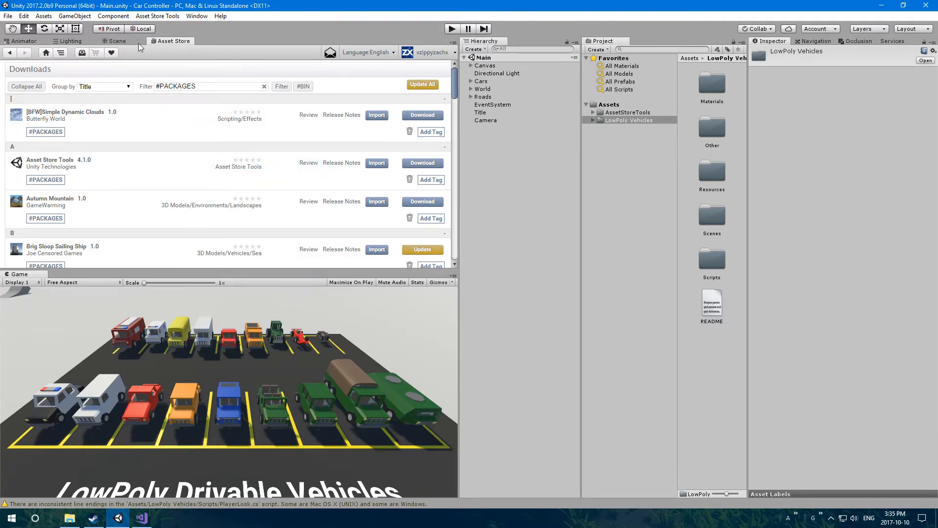
left_click(116, 41)
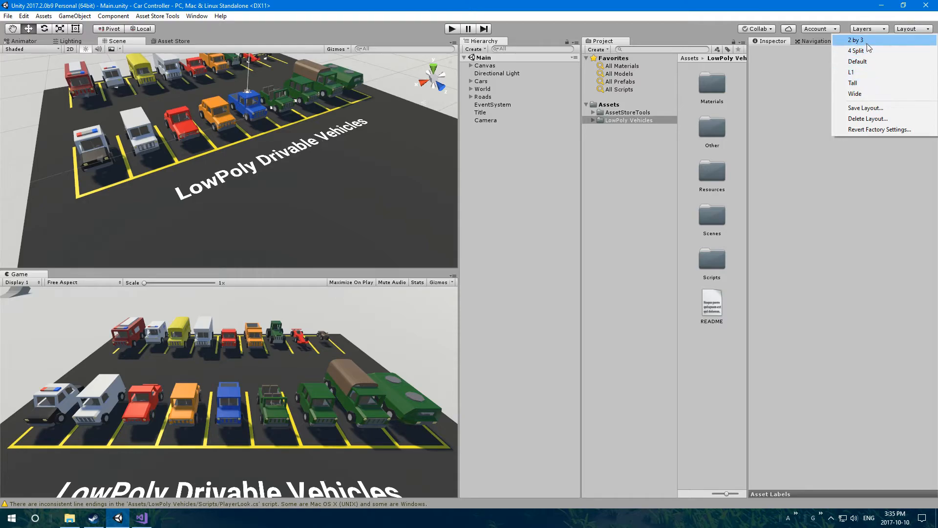
Step: Try the Default and 2 by 3 layouts, then settle on the saved L1 window layout
left_click(855, 40)
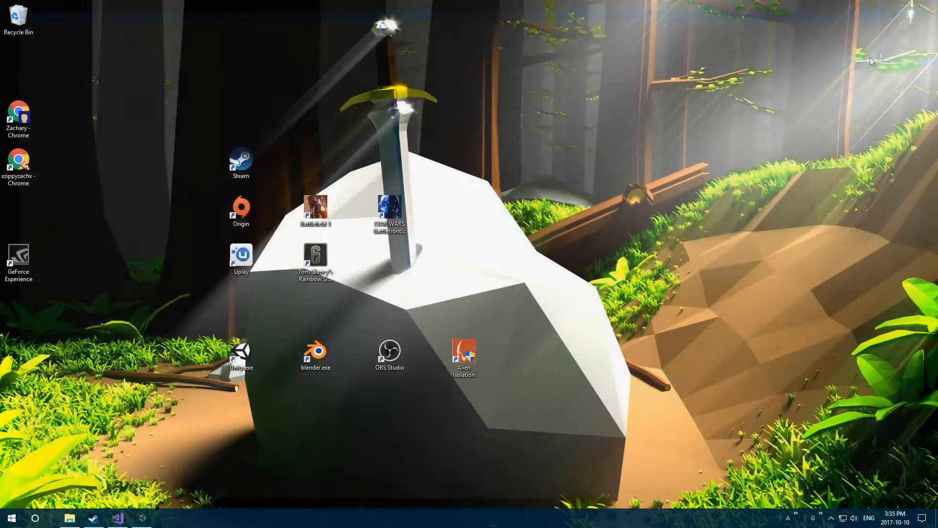
left_click(867, 29)
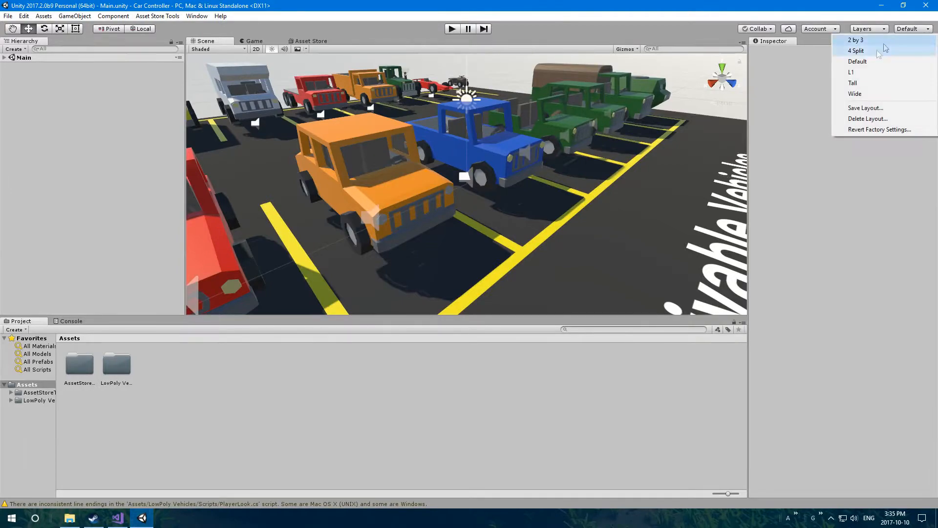
left_click(854, 39)
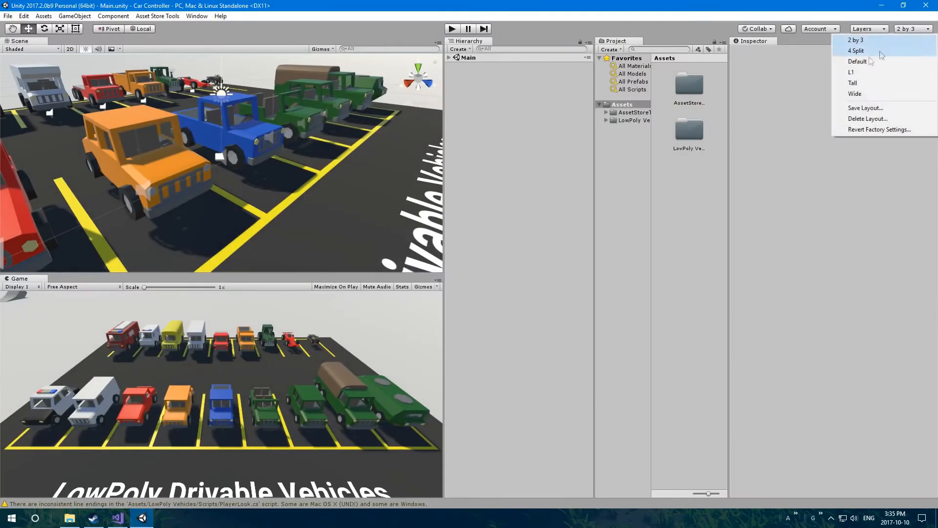
left_click(852, 72)
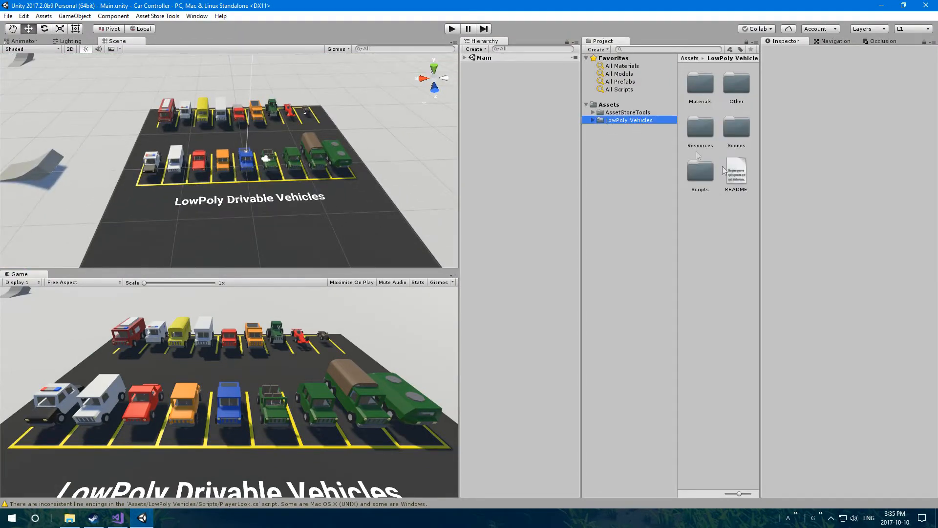
Step: Expand the LowPoly Vehicles folder and bring up the pack's README
left_click(592, 119)
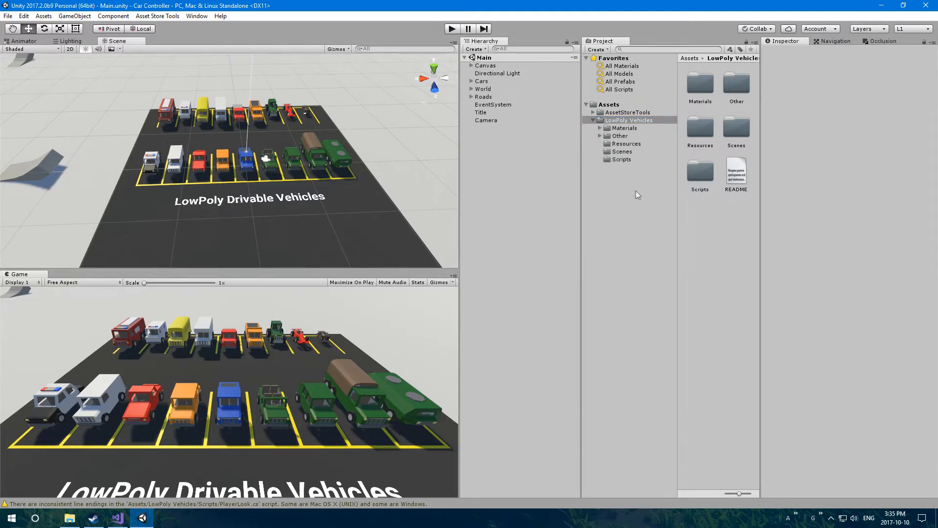
left_click(628, 120)
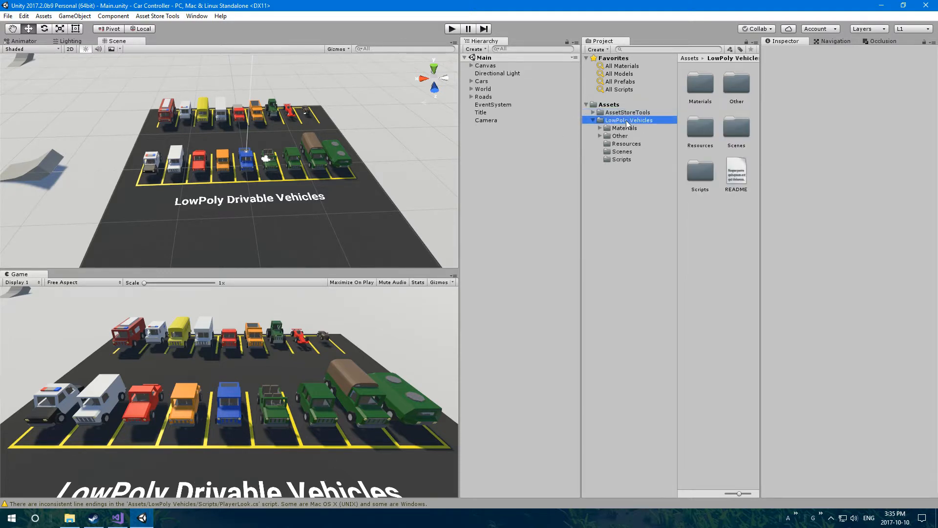
left_click(736, 170)
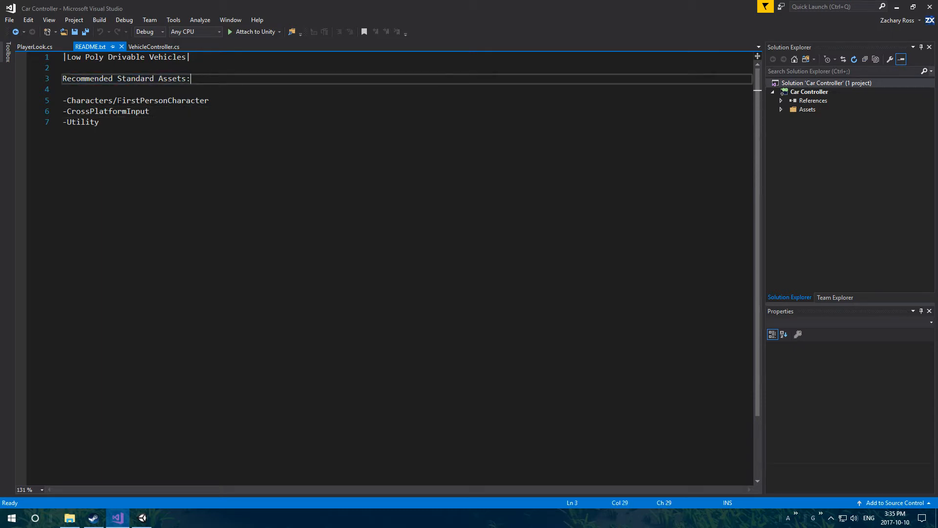
Step: Highlight the FirstPersonCharacter and other recommended asset names in README.txt, then return to Unity
double_click(86, 101)
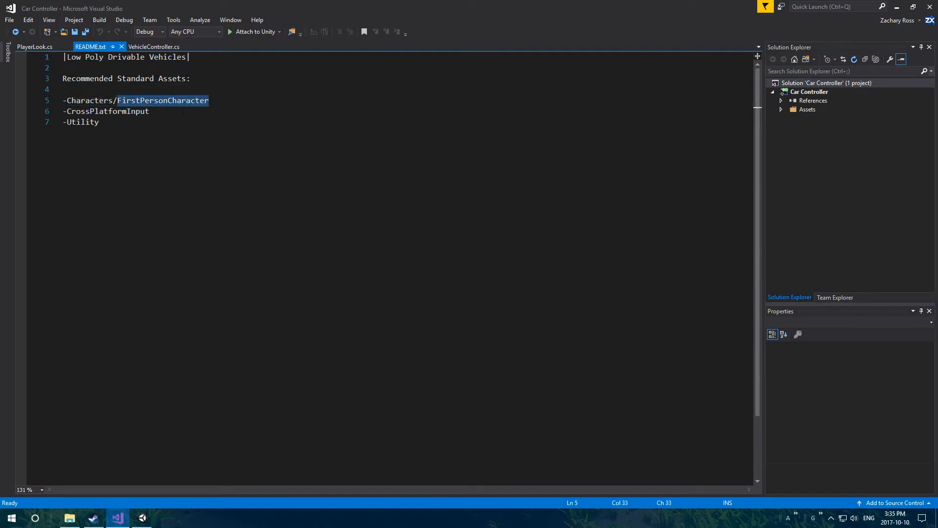
double_click(107, 111)
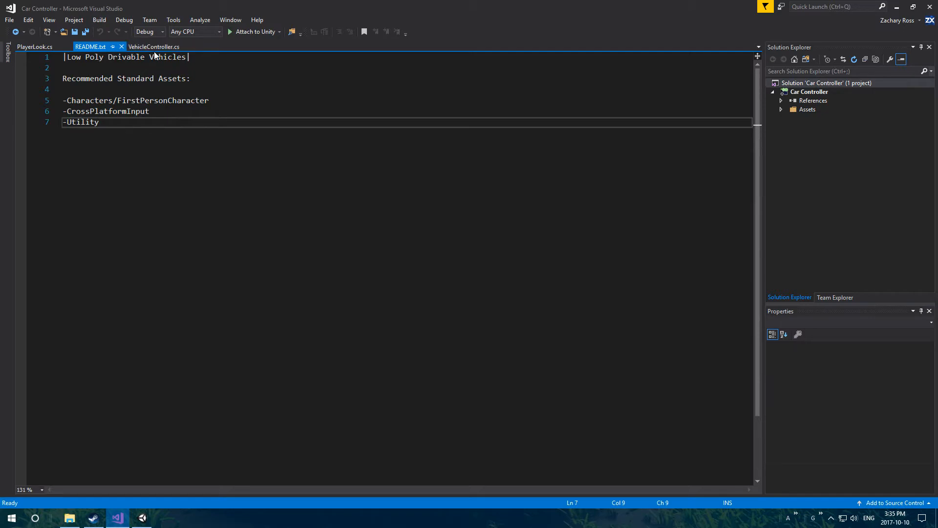
left_click(140, 518)
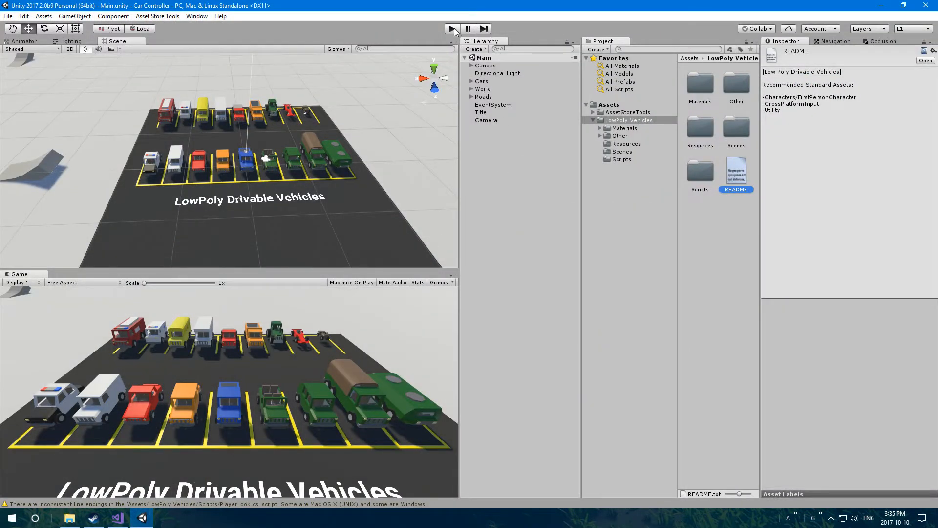
Step: Enter Play mode and select PoliceCar to view its Vehicle Controller settings
left_click(451, 28)
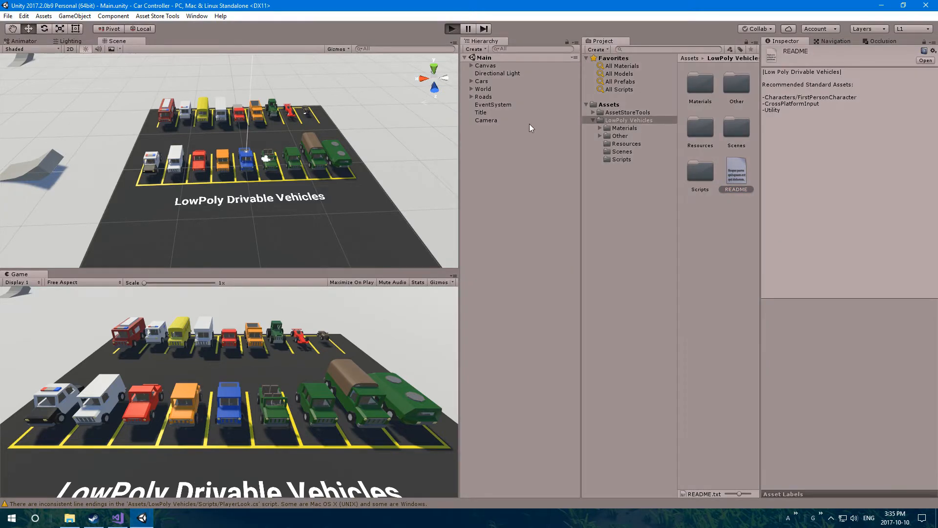
left_click(451, 28)
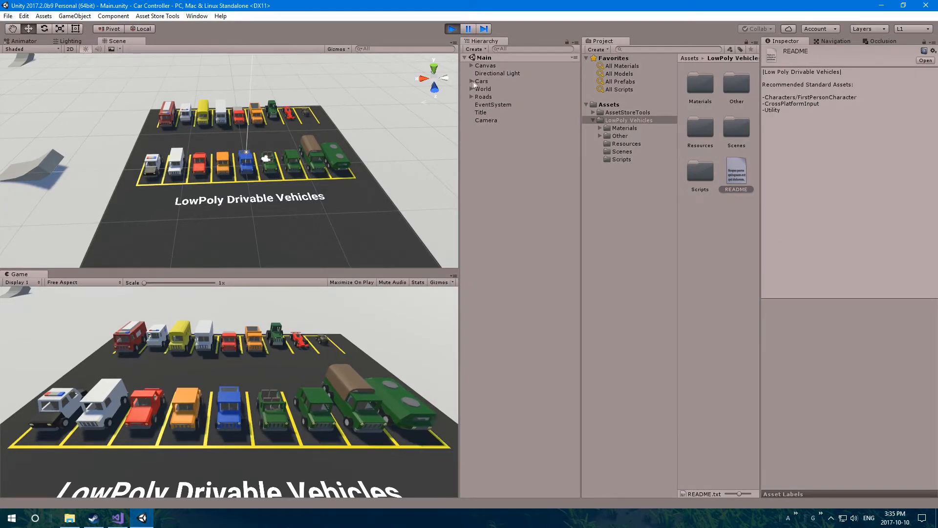
left_click(472, 82)
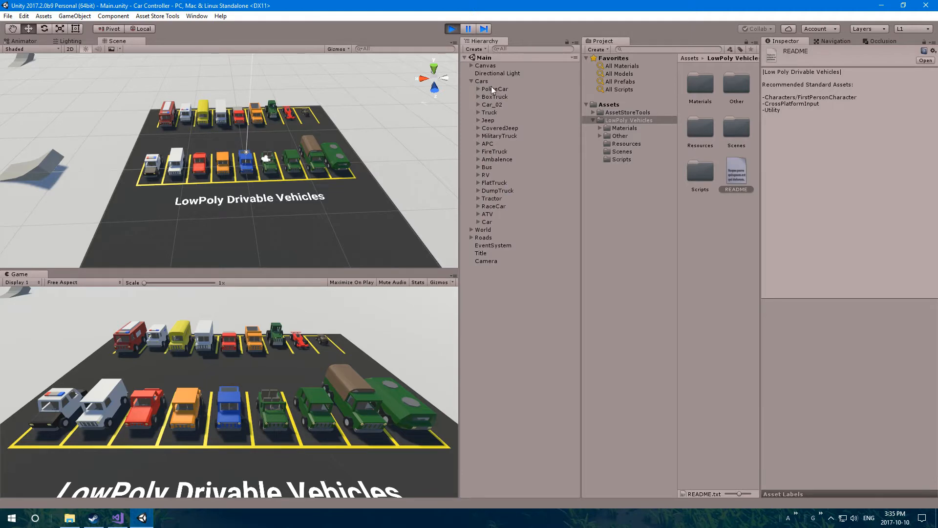
left_click(495, 89)
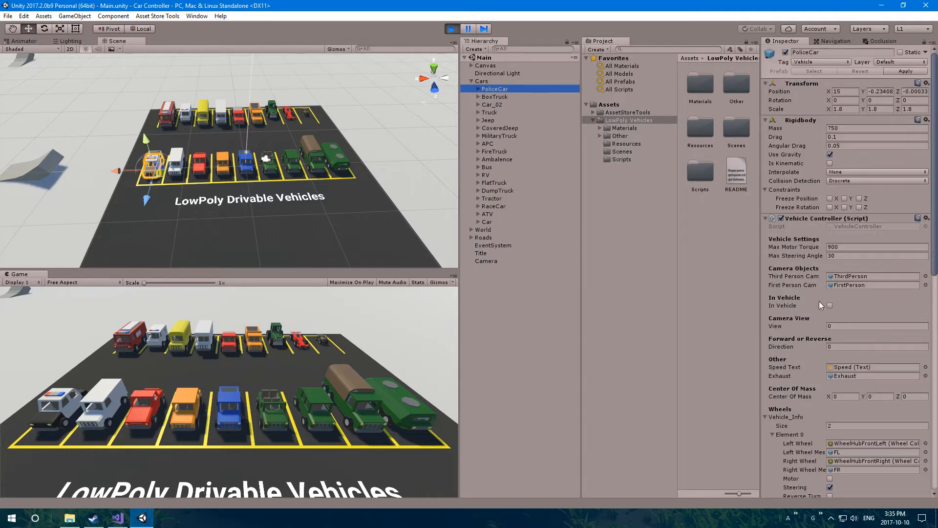
Step: Tick In Vehicle to sit in the police car's driver seat, then inspect the scene's Camera
scroll("down", 3)
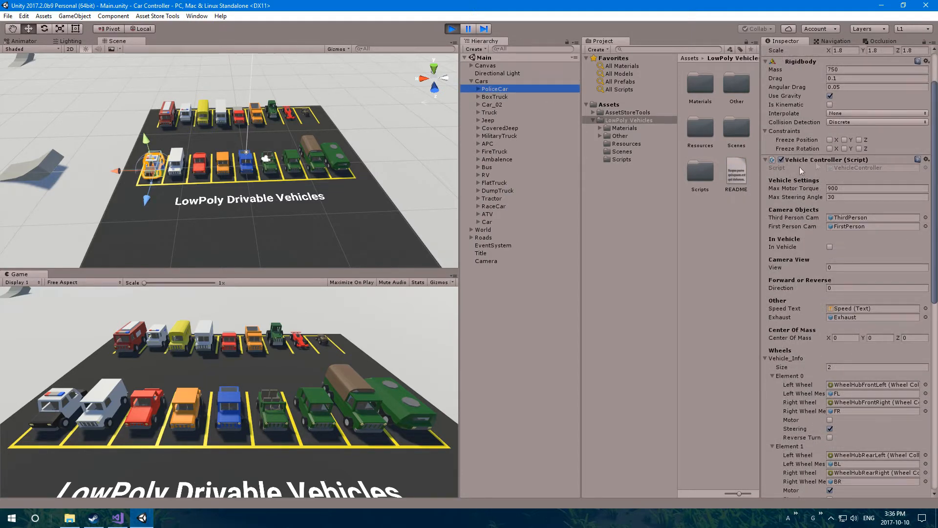
left_click(830, 246)
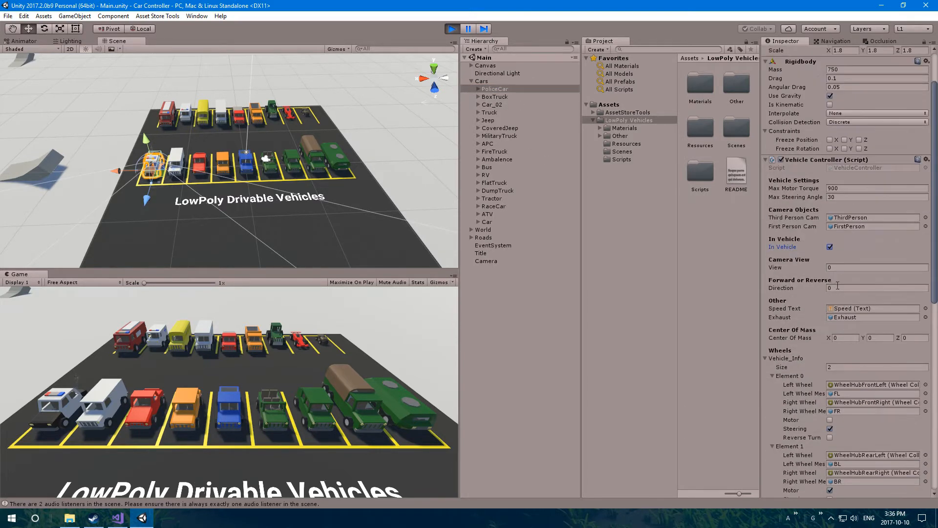
left_click(486, 261)
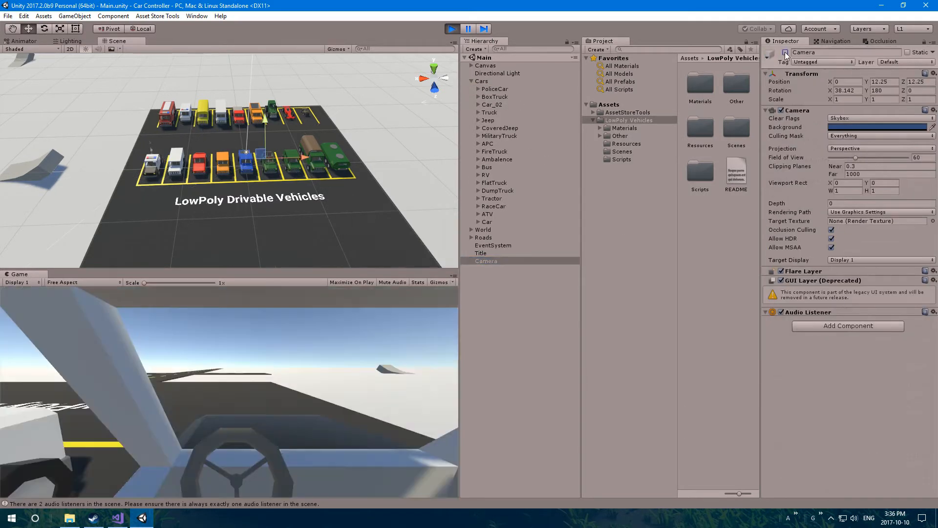
mouse_move(386, 344)
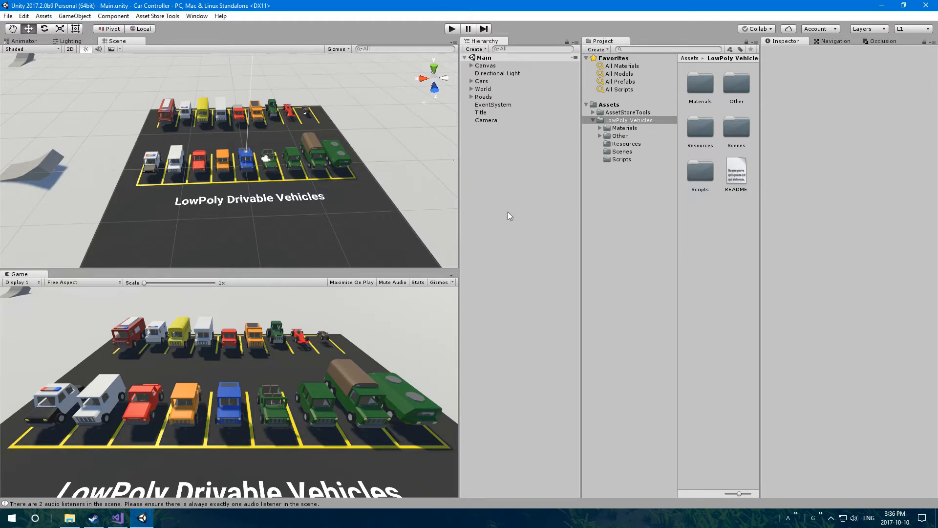
Step: Revisit the README in Visual Studio, return to Unity and select the scene's Camera
left_click(116, 519)
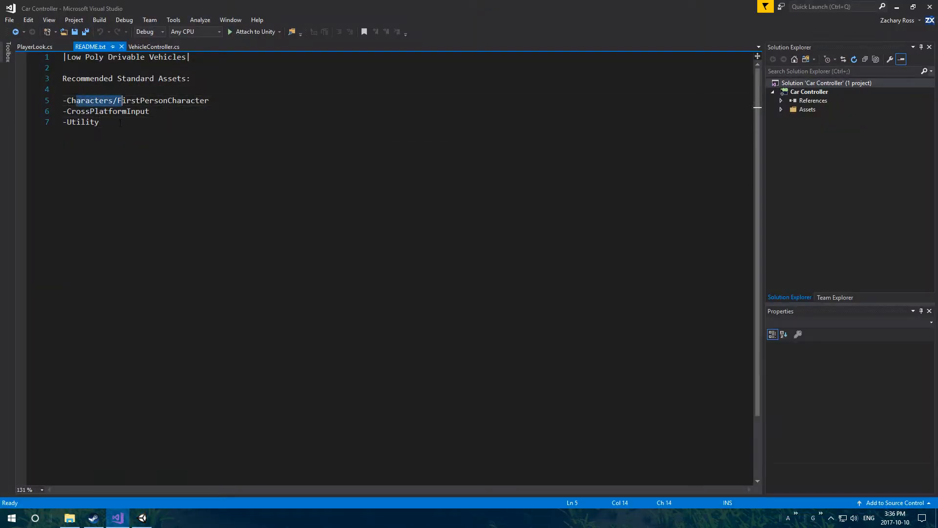
left_click(142, 518)
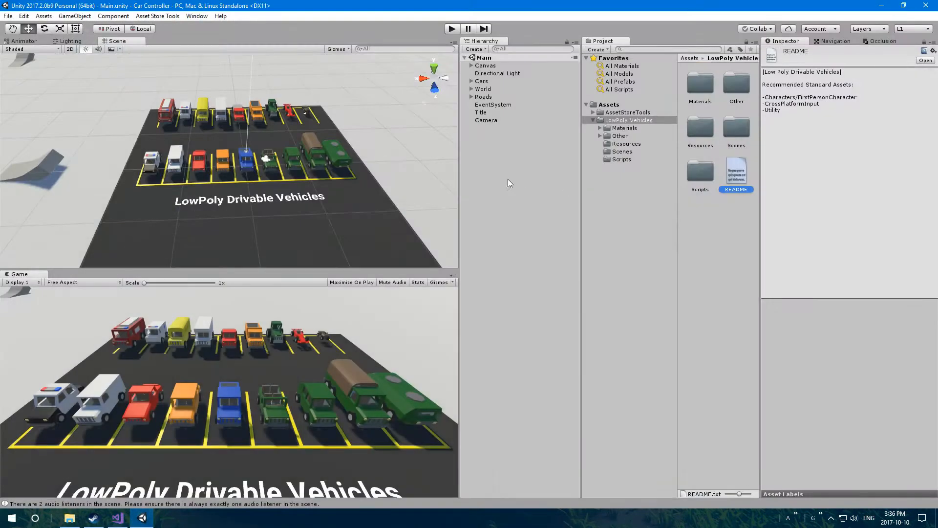
left_click(486, 120)
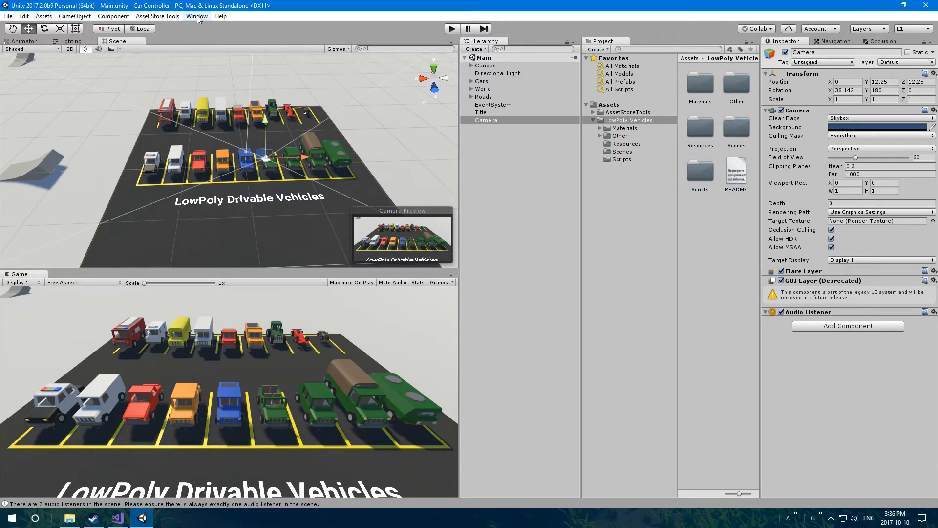
Step: Bring up the Asset Store from the Window menu and search 'unity stand' for Standard Assets
left_click(197, 15)
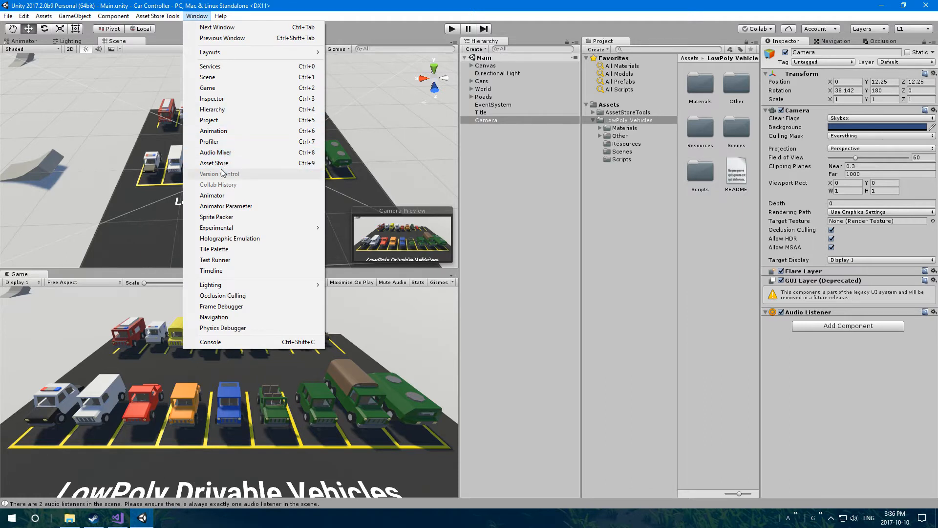
left_click(214, 163)
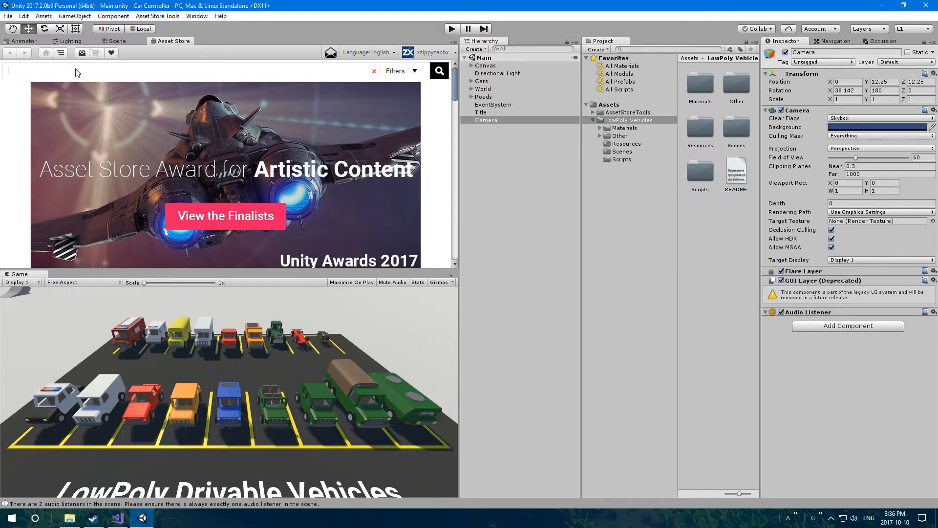
type("unity stand")
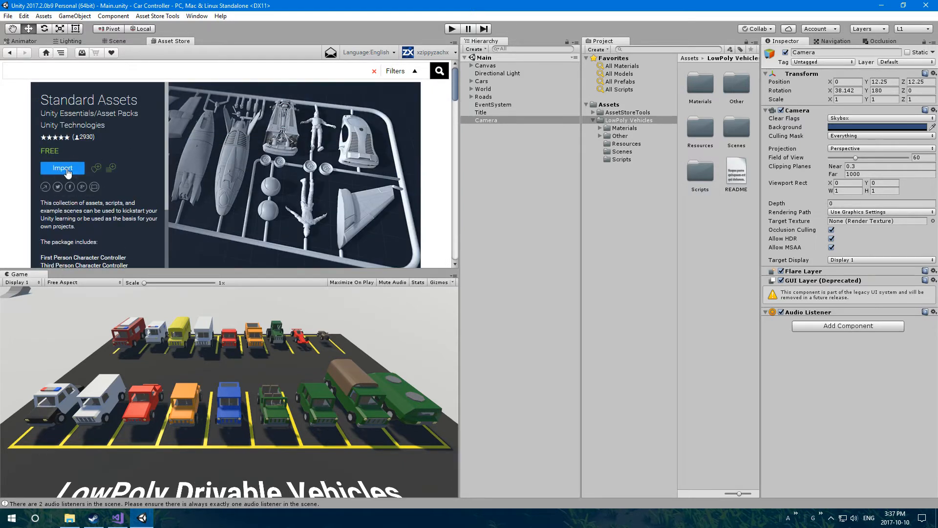
Step: Start the Standard Assets import and exclude sample scenes and unneeded character and camera assets
left_click(63, 168)
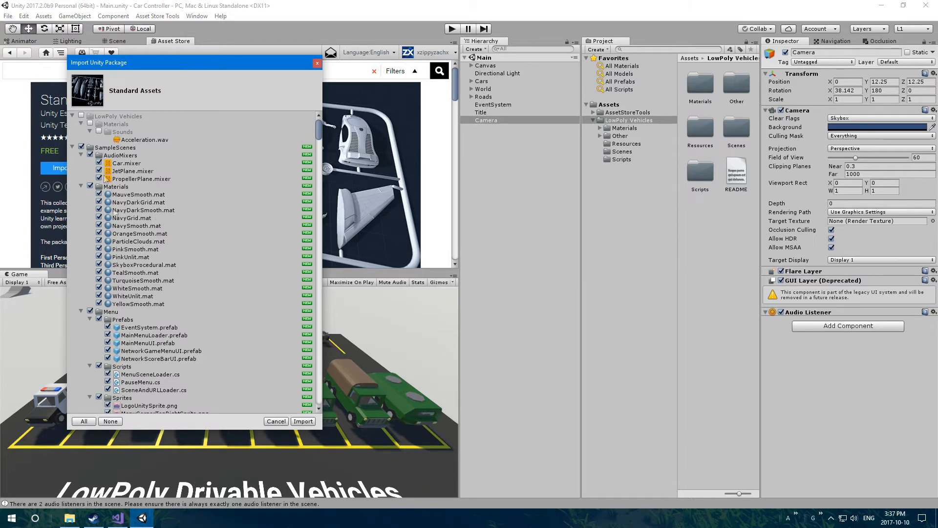
scroll("down", 3)
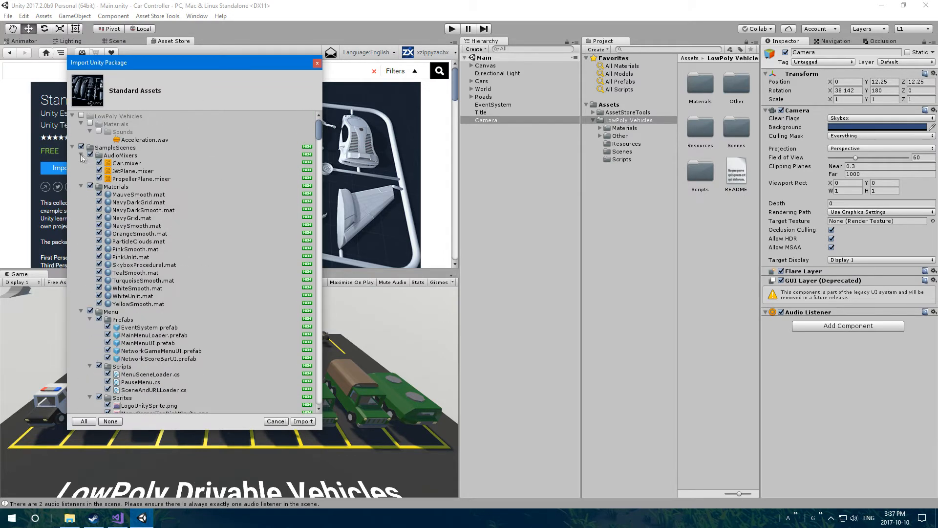
left_click(82, 156)
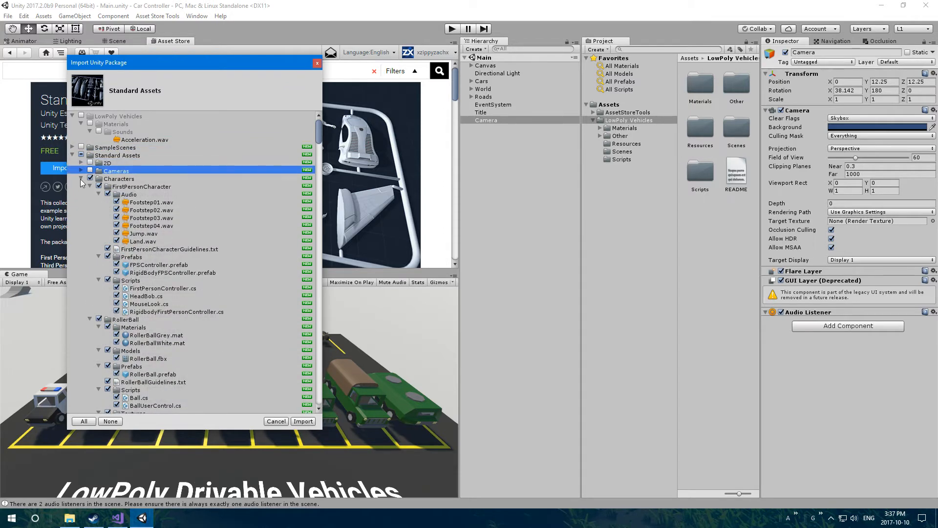
left_click(91, 186)
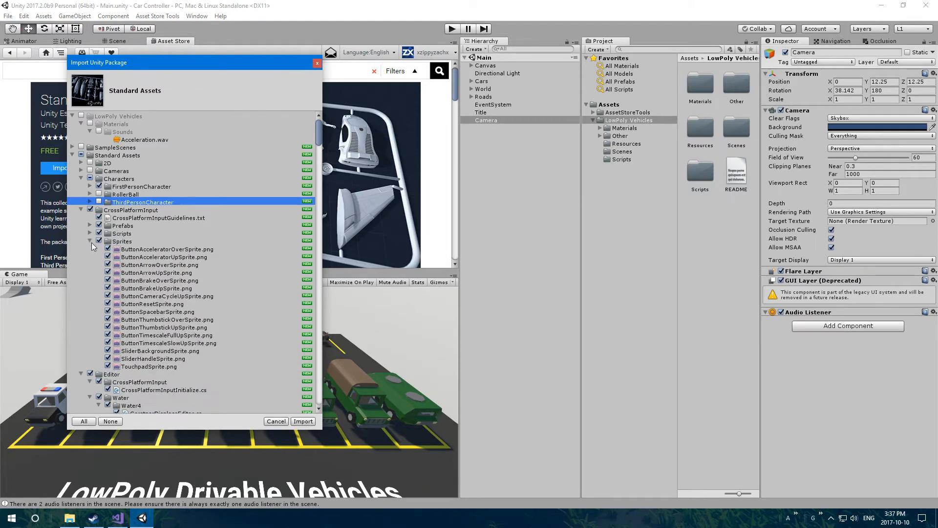
left_click(90, 241)
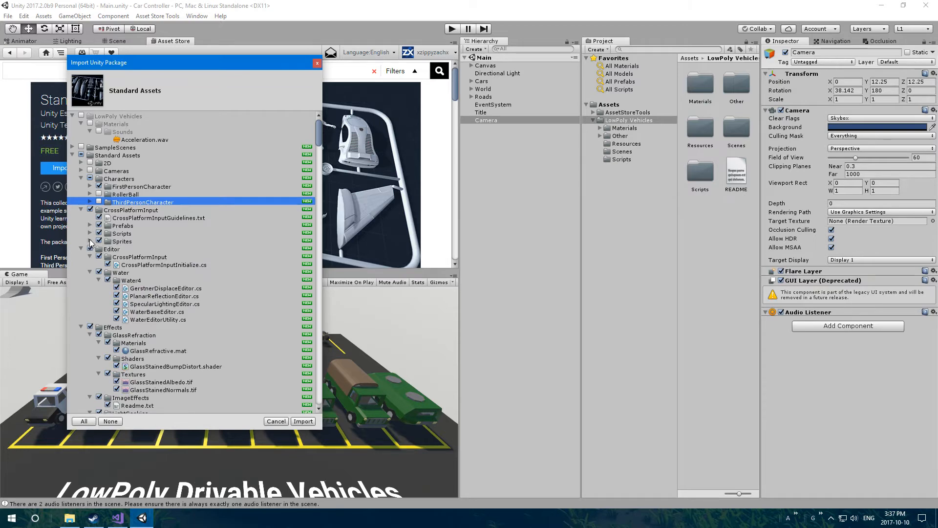
Step: Exclude Editor, Effects, Environment, fonts, particles, physics materials, Prototyping and Vehicles from the import
left_click(90, 210)
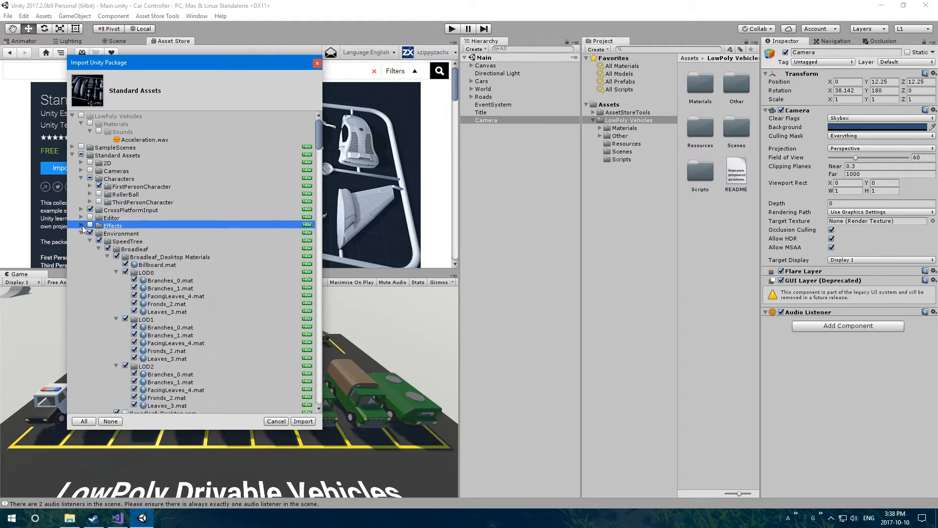
left_click(82, 233)
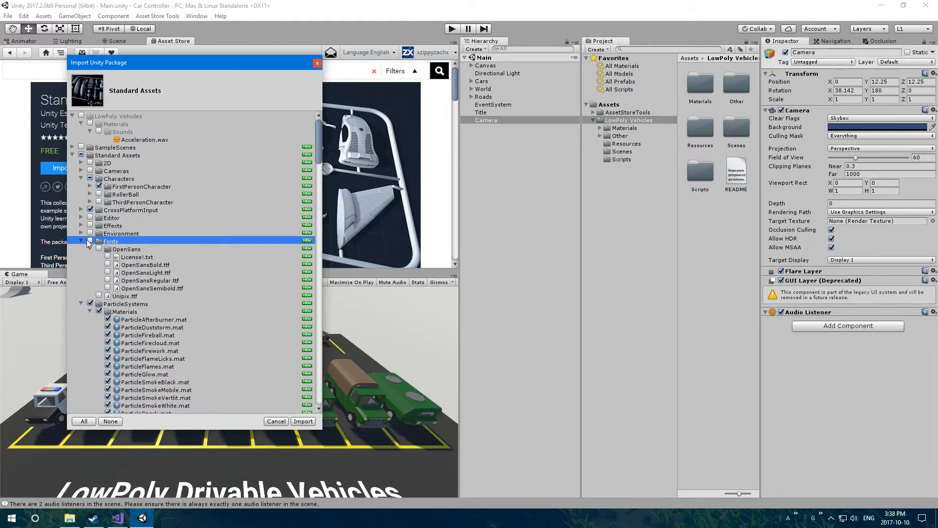
left_click(82, 242)
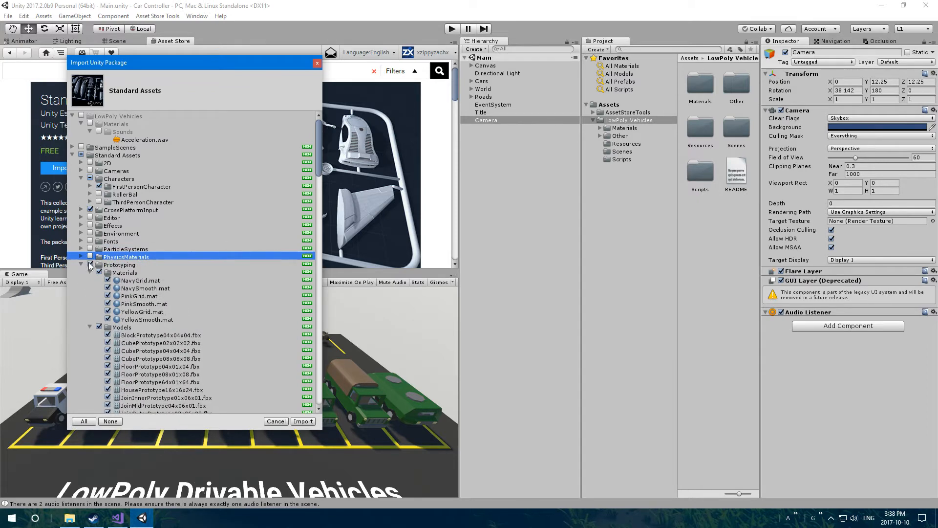
left_click(89, 264)
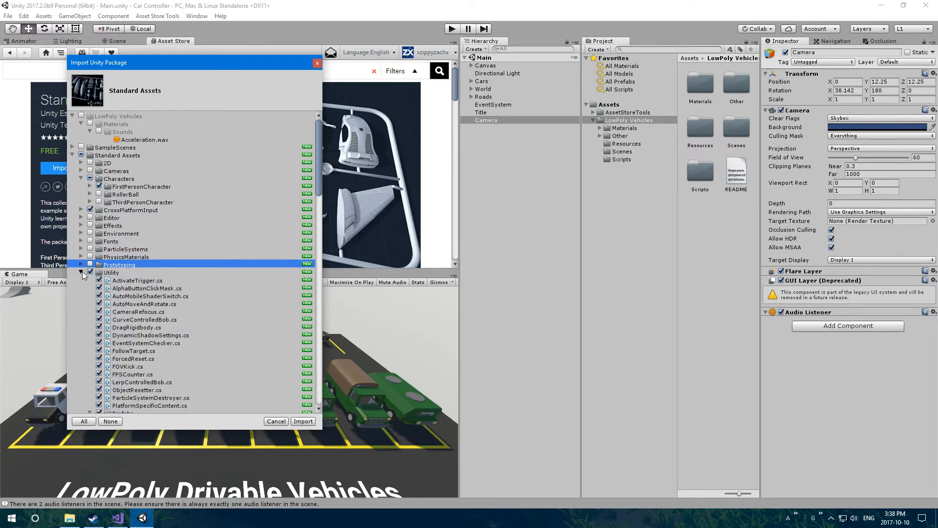
left_click(90, 273)
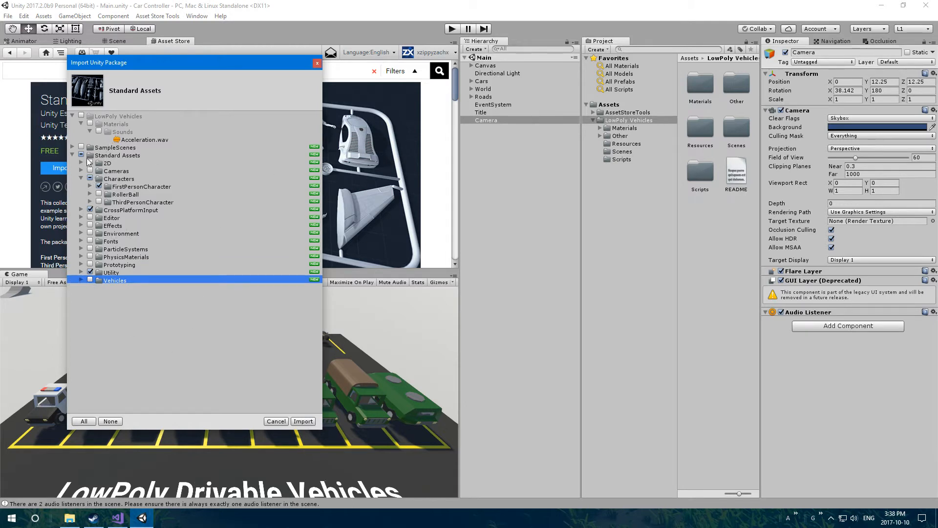
mouse_move(112, 194)
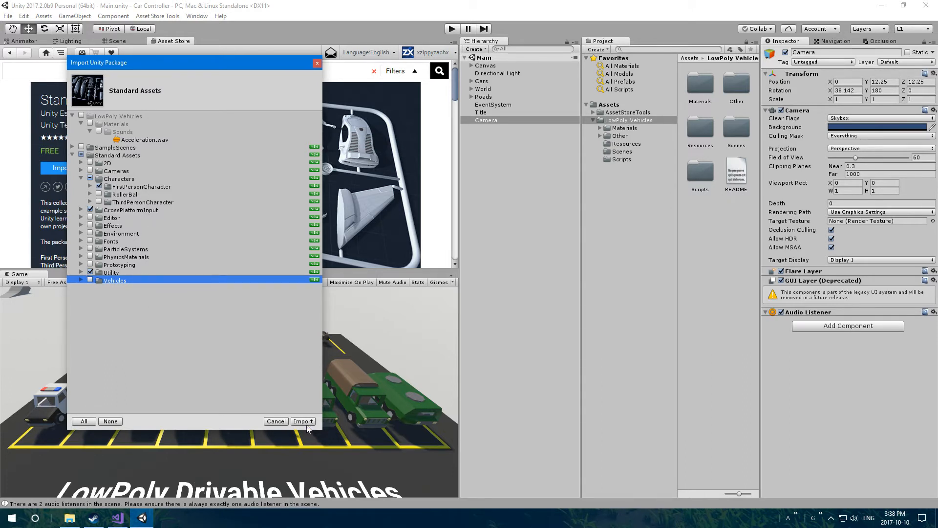
Step: Import the trimmed Standard Assets and browse to the FirstPersonCharacter Prefabs folder
left_click(303, 422)
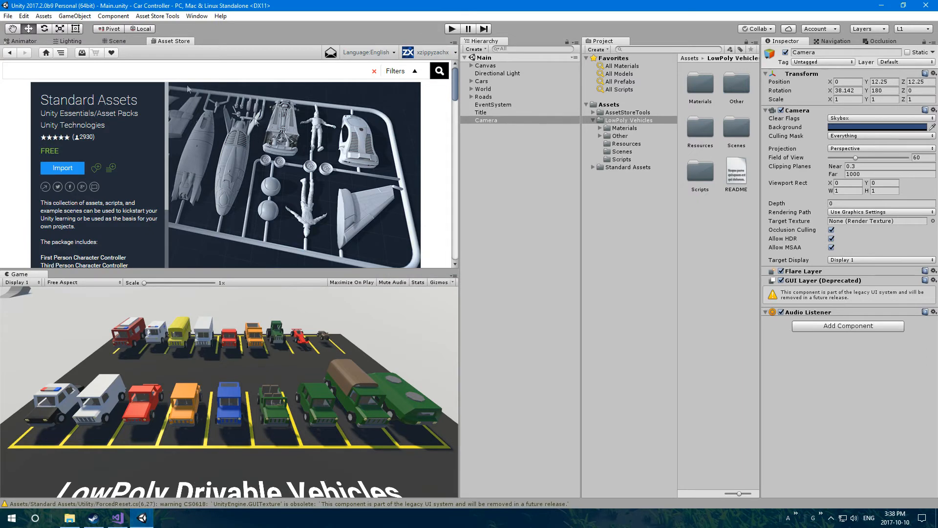
left_click(116, 41)
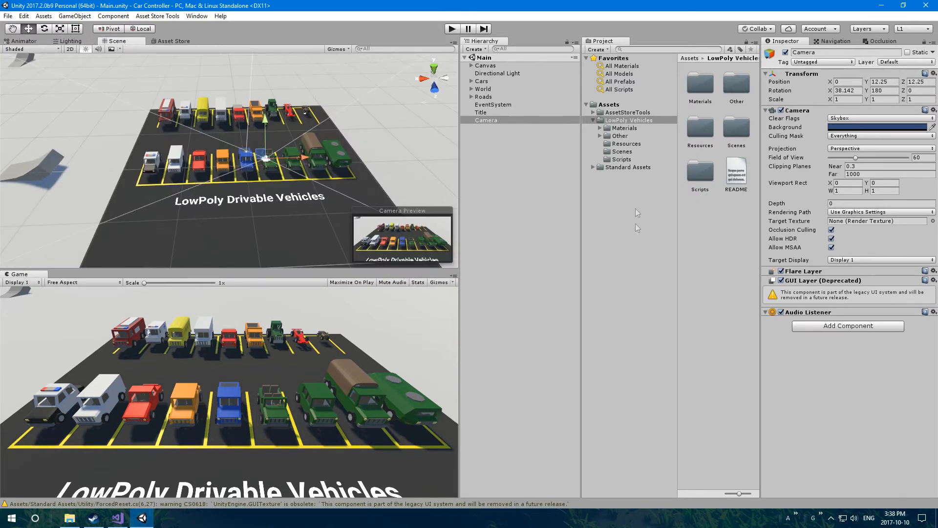
left_click(593, 168)
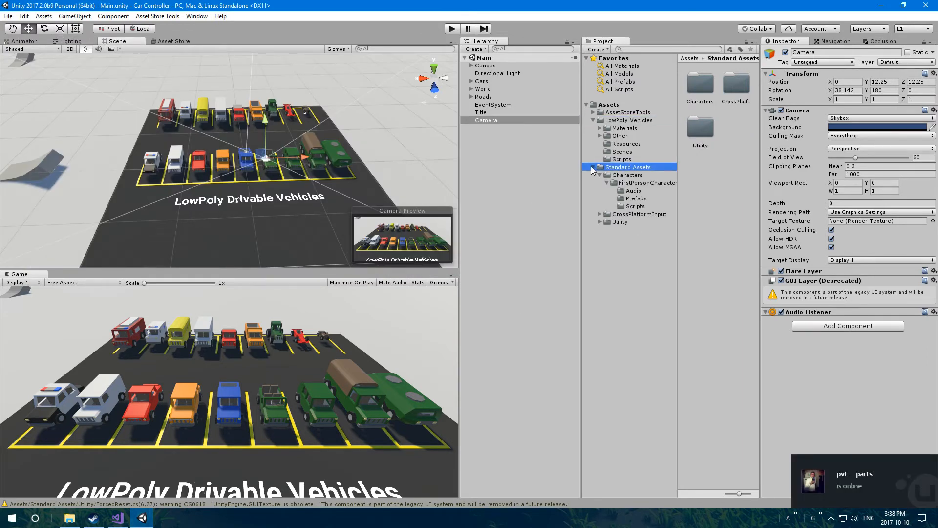
left_click(627, 175)
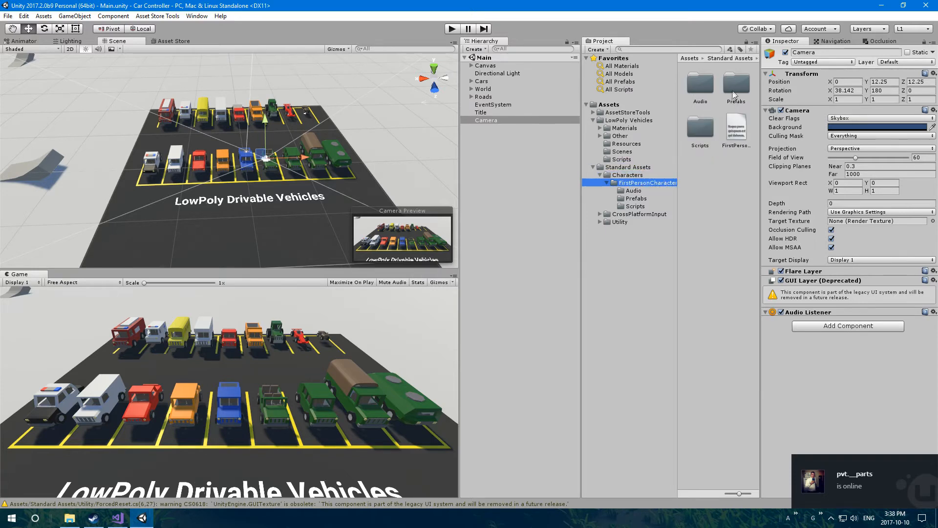
left_click(700, 82)
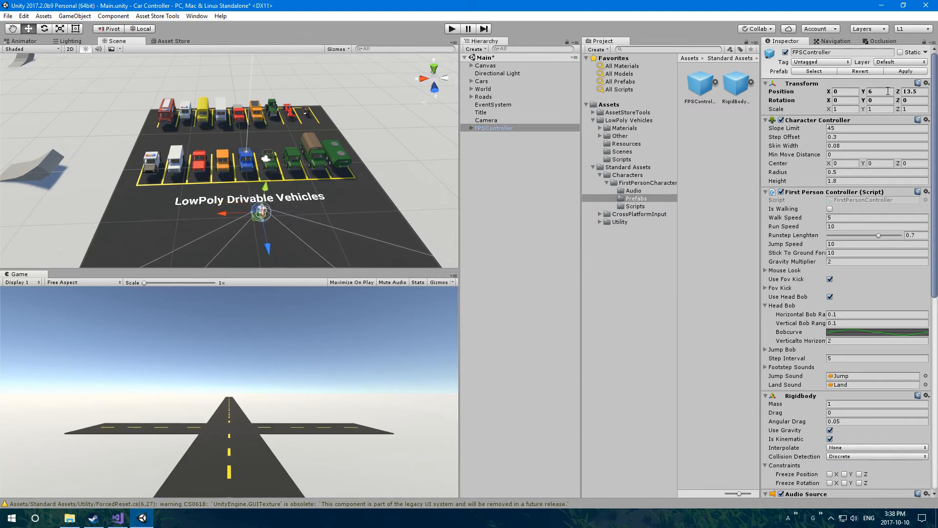
Step: Set the FPSController's Rotation Y to 180 and run the scene in Play mode
type("180")
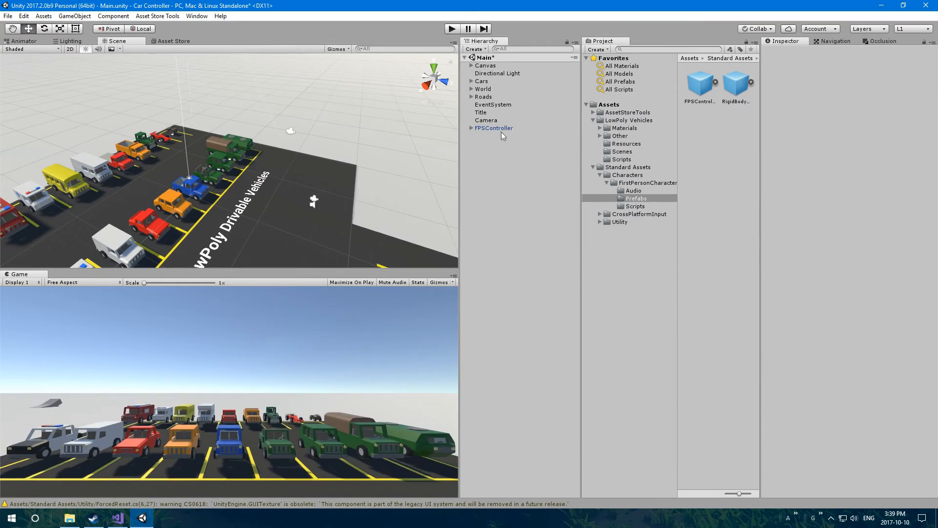
left_click(494, 128)
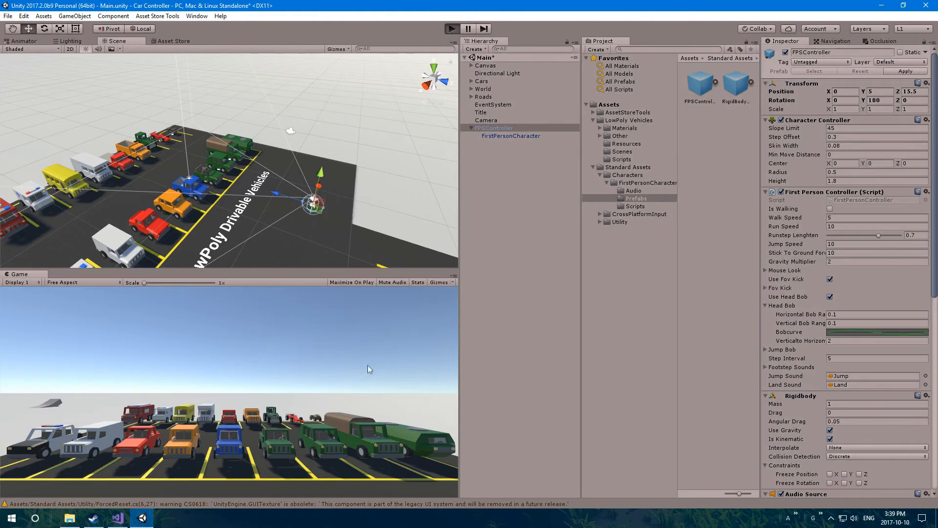
left_click(452, 29)
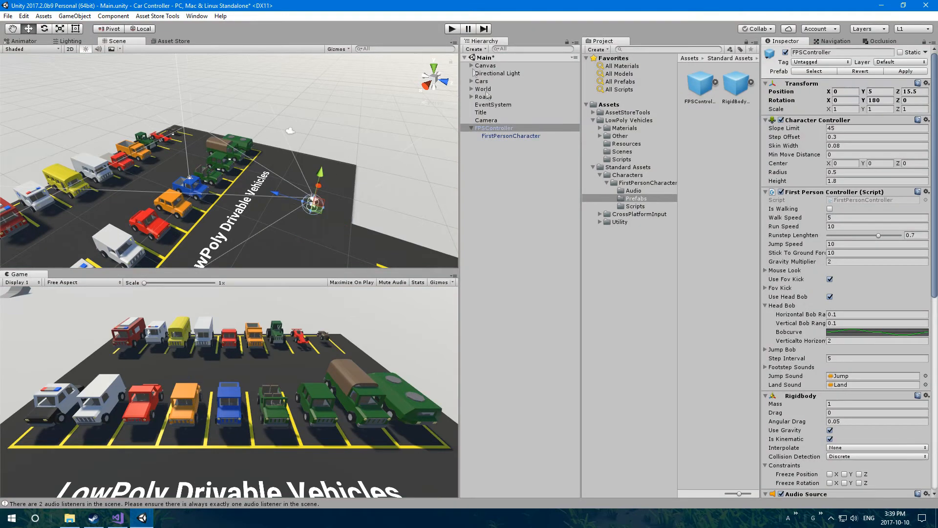
Step: Disable the original scene Camera so only the FPSController camera remains
left_click(486, 121)
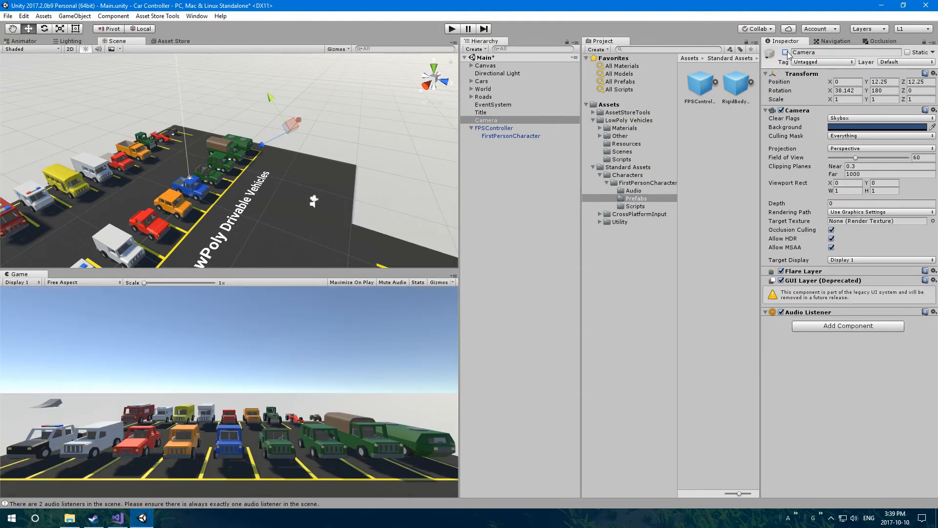
left_click(510, 136)
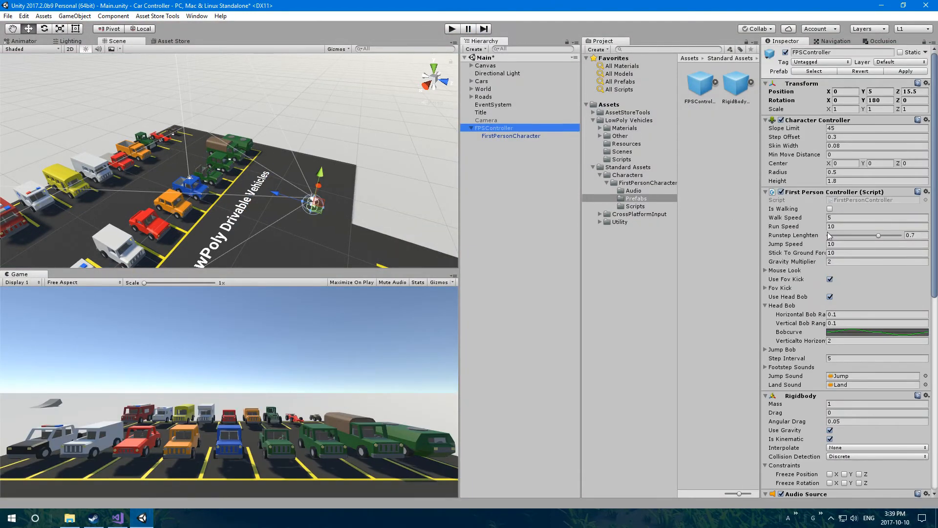
mouse_move(545, 254)
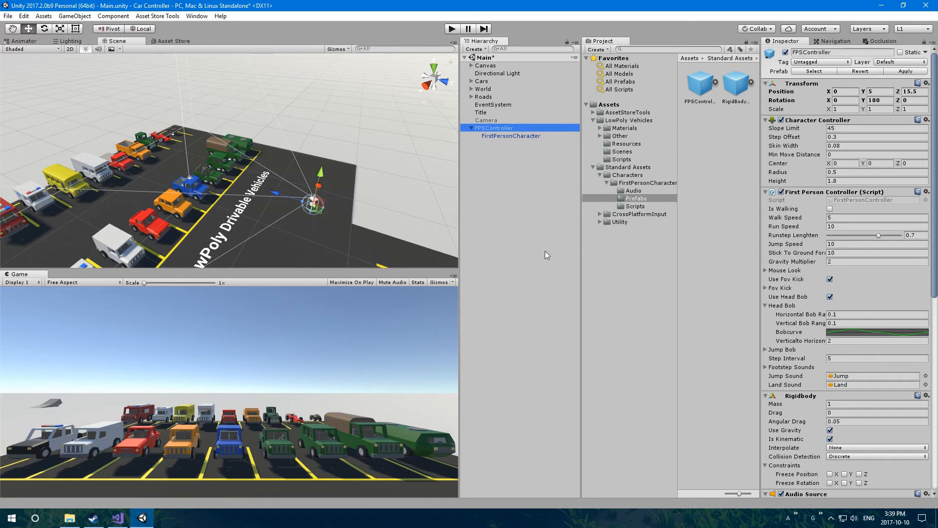
Step: Set the FPSController's Audio Source volume to 0.1 and select its FirstPersonCharacter child
scroll("down", 3)
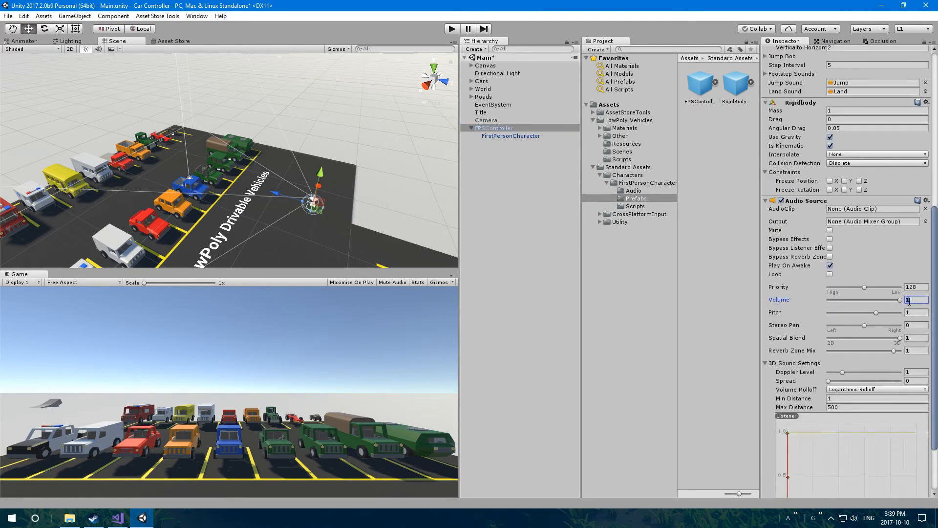
type("0.1")
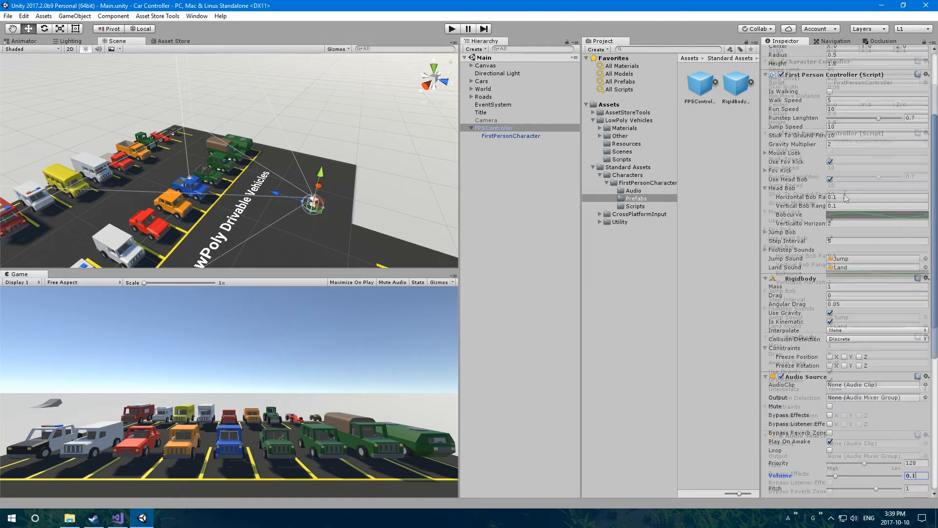
scroll("down", 3)
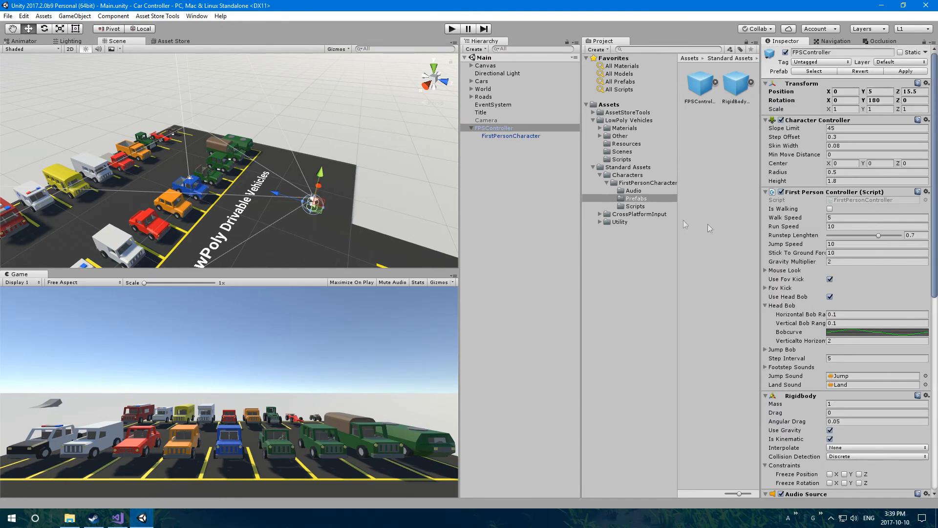
left_click(510, 136)
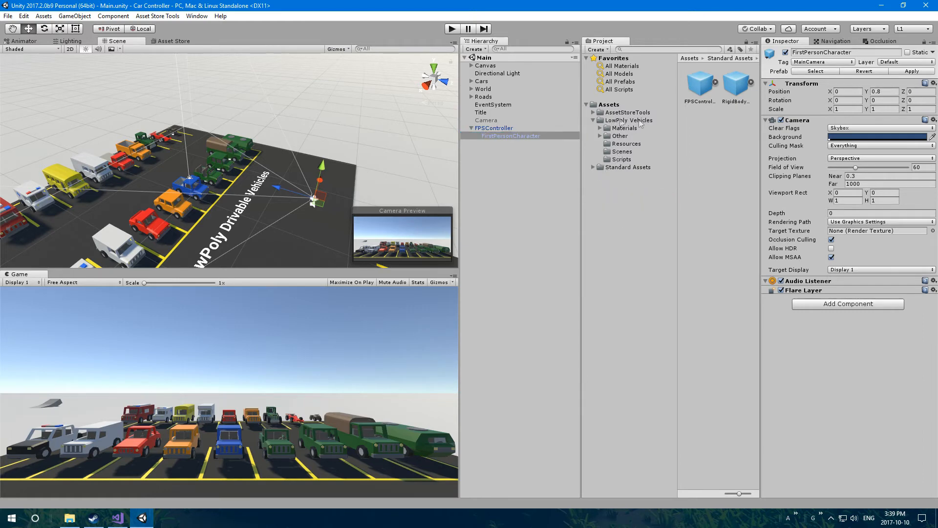
Step: Assign PlayerLook's Cam to FirstPersonCharacter, Player Controller to FPSController and Player Vehicle UI to PlayerVehicleUI
left_click(621, 159)
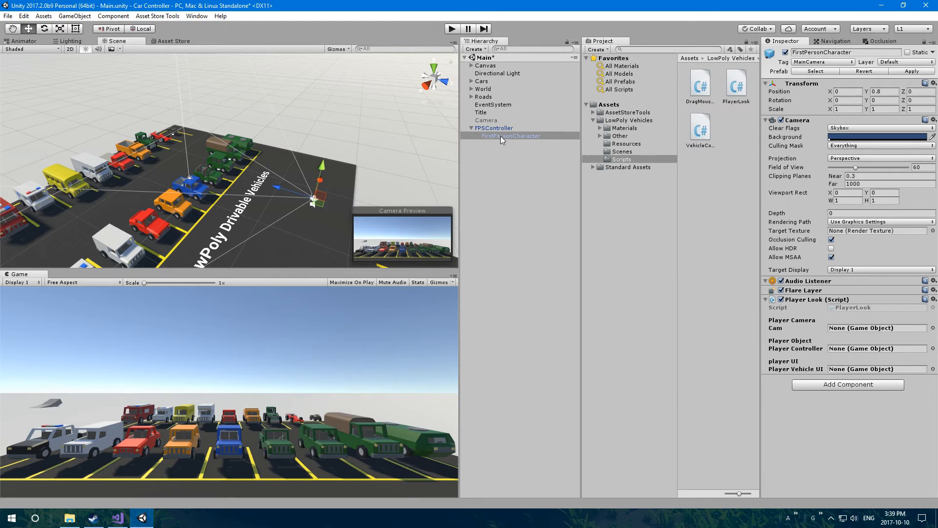
left_click_drag(509, 136, 876, 328)
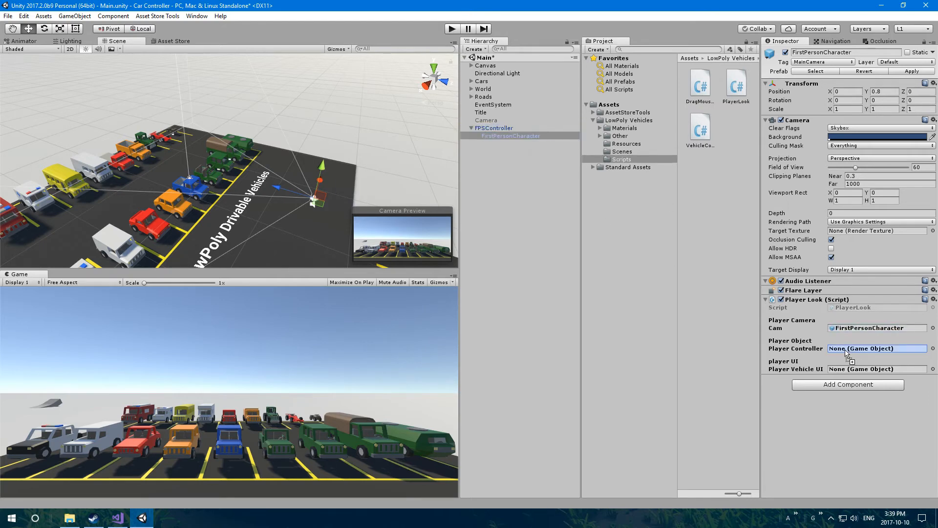
left_click(493, 128)
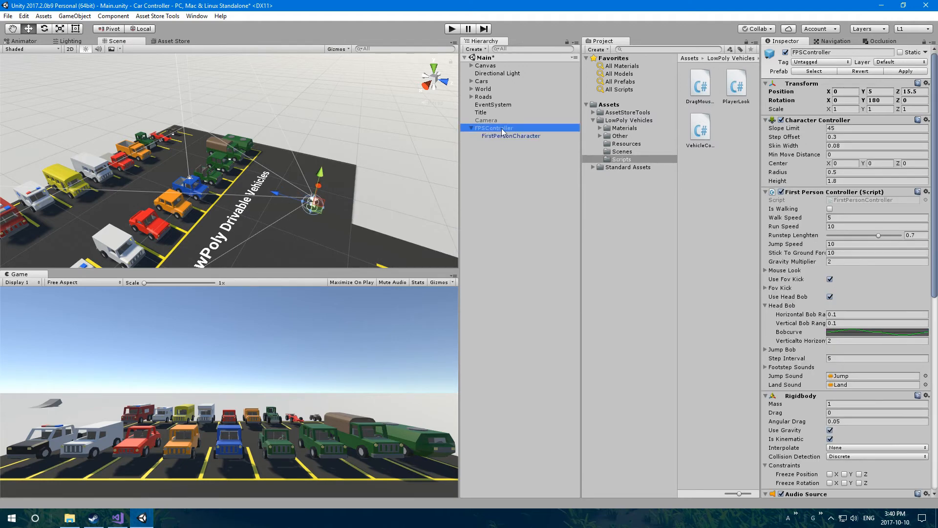
left_click(511, 136)
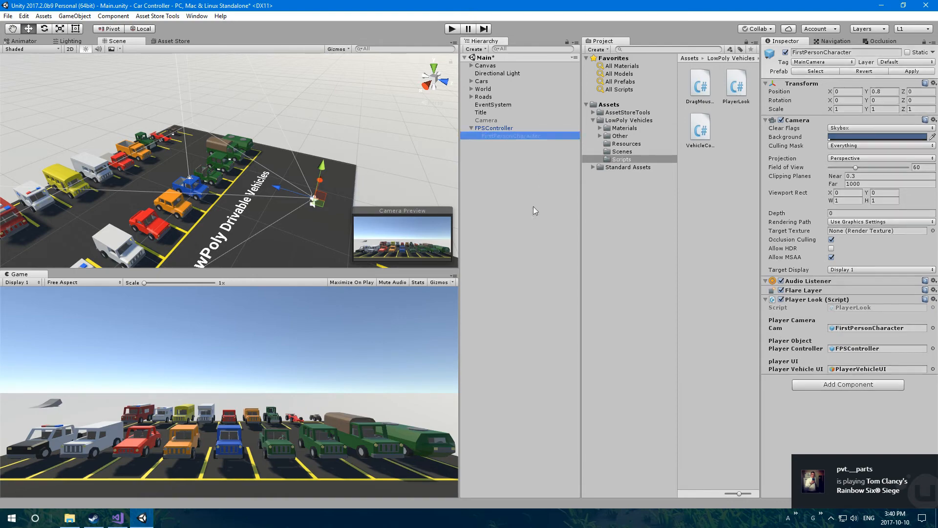
left_click(735, 84)
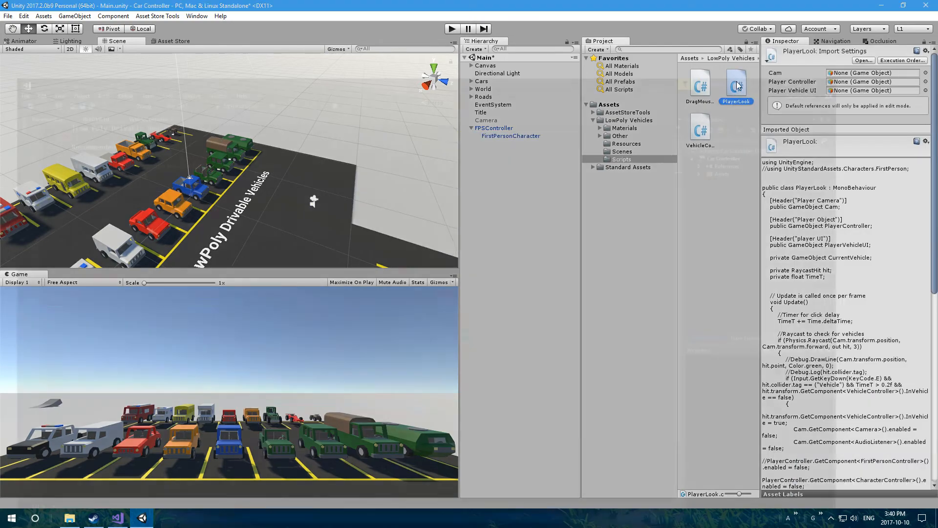
Step: Uncomment the FirstPerson using line and the FirstPersonController disabling call in PlayerLook.cs, then save
left_click(116, 518)
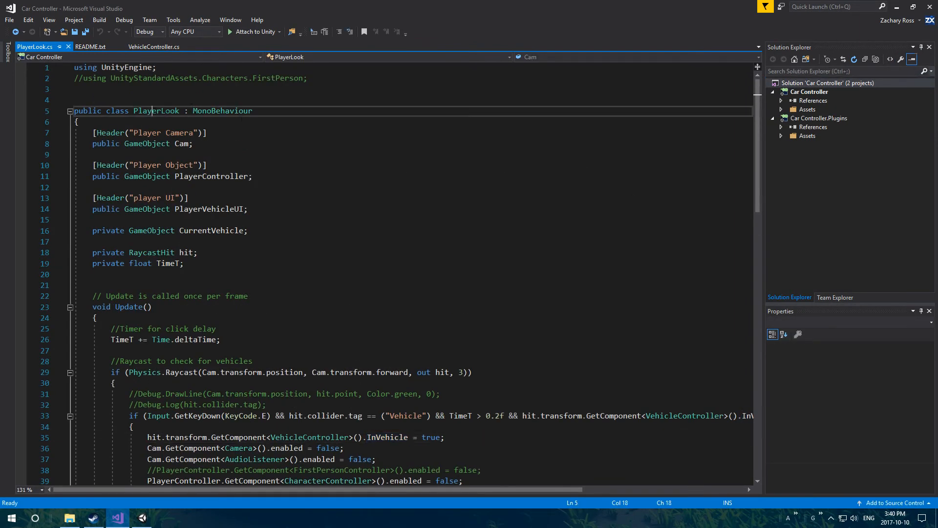
double_click(155, 111)
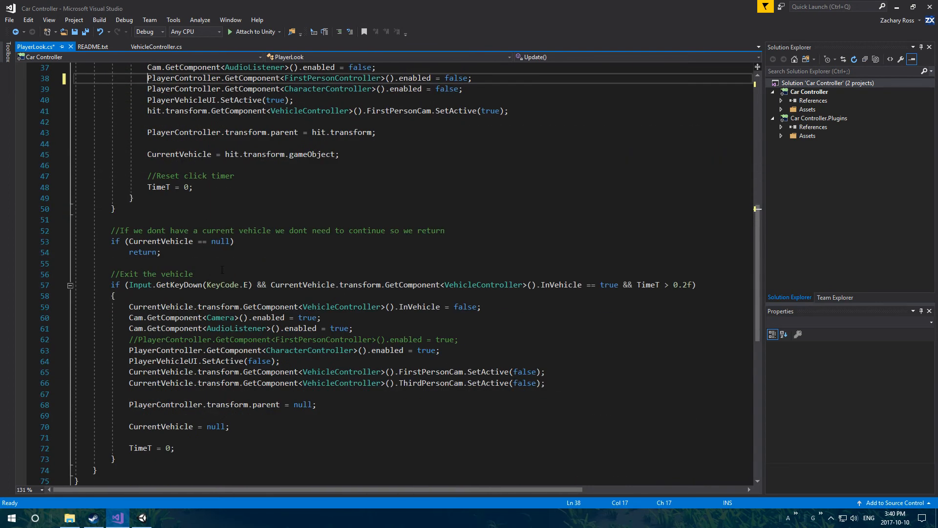
left_click(132, 339)
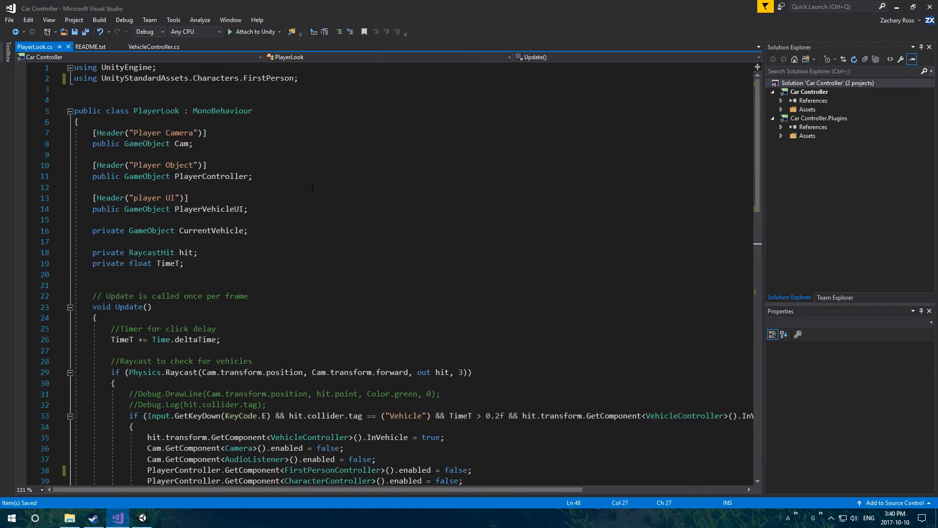
left_click(142, 518)
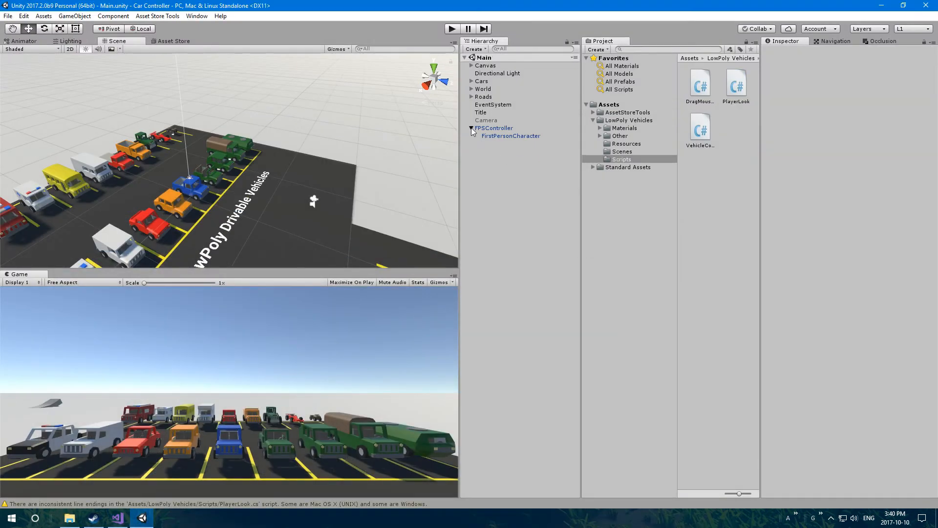
Step: Enter Play mode and maximize the Game view showing the player among the parked vehicles
left_click(471, 129)
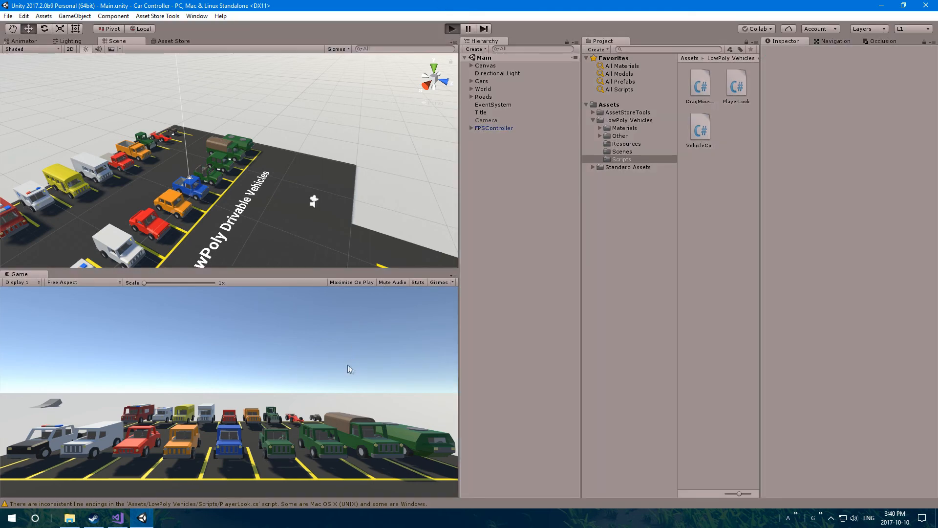
left_click(452, 28)
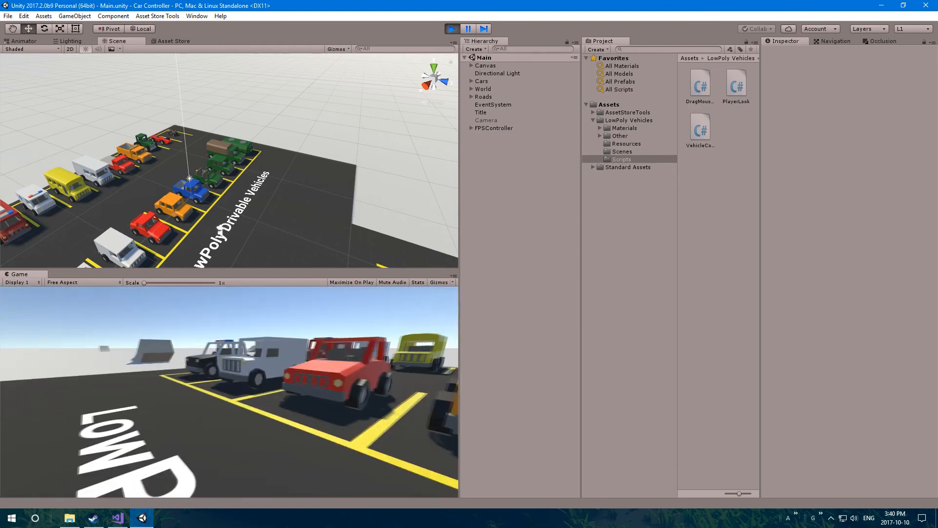
left_click(440, 281)
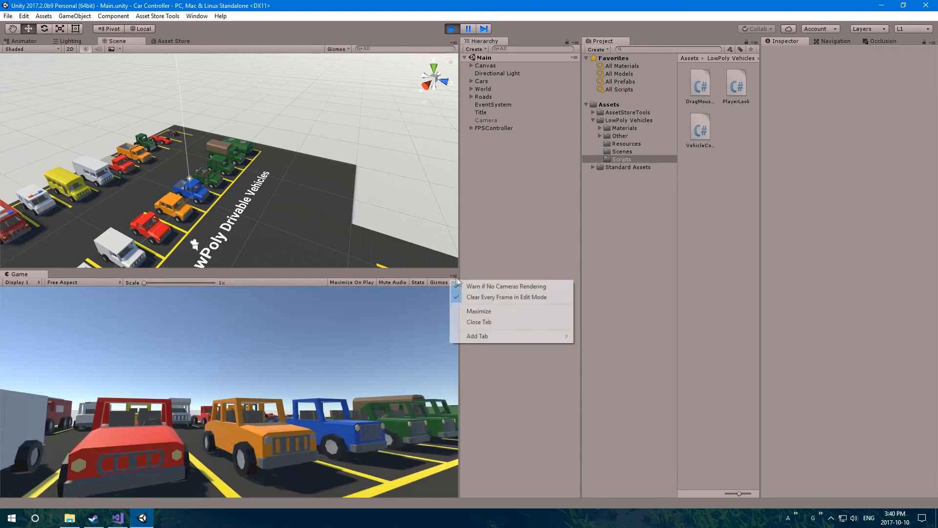
left_click(478, 311)
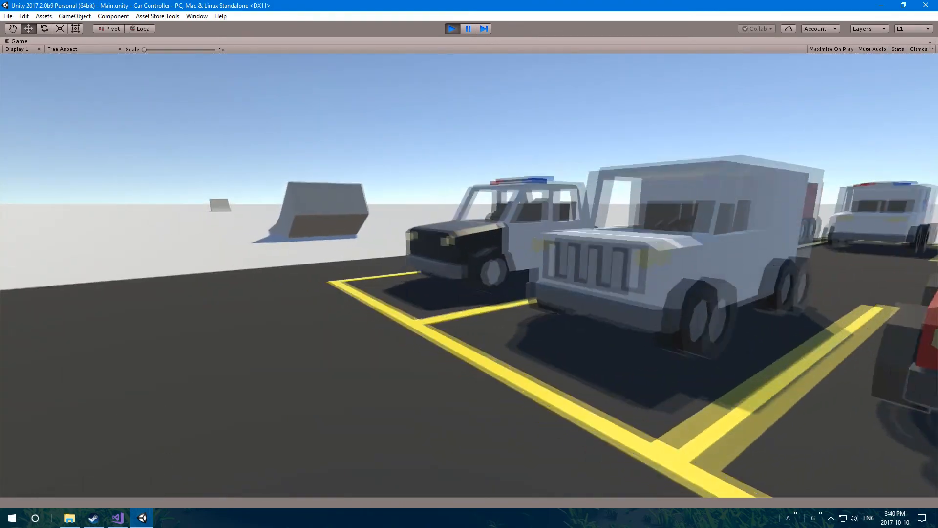